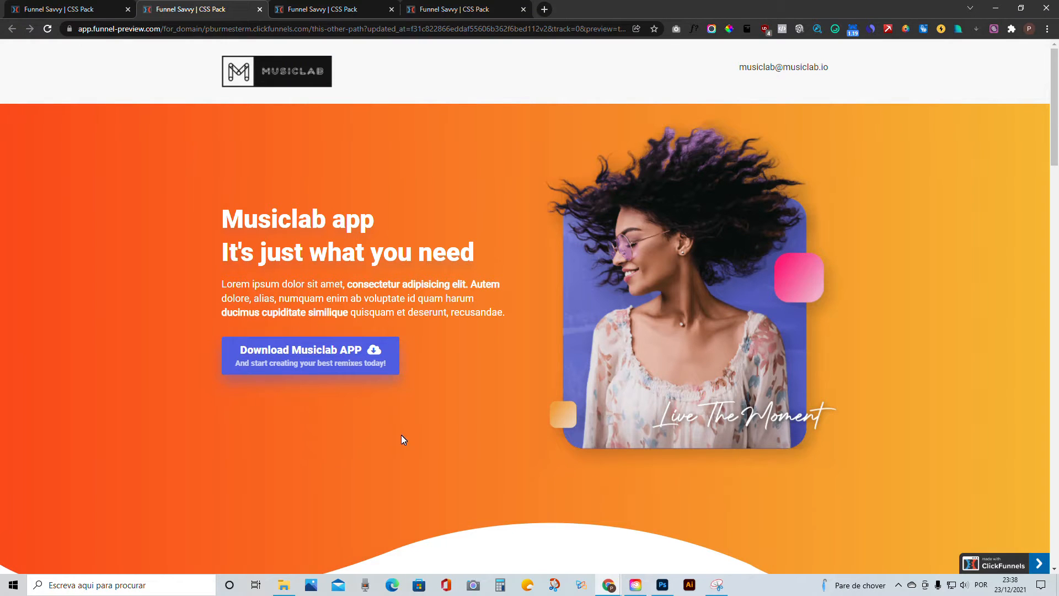
Scroll through the page, then bring up its Custom CSS from the Settings menu.
{"action": "scroll", "scroll_direction": "down", "scroll_amount": 3}
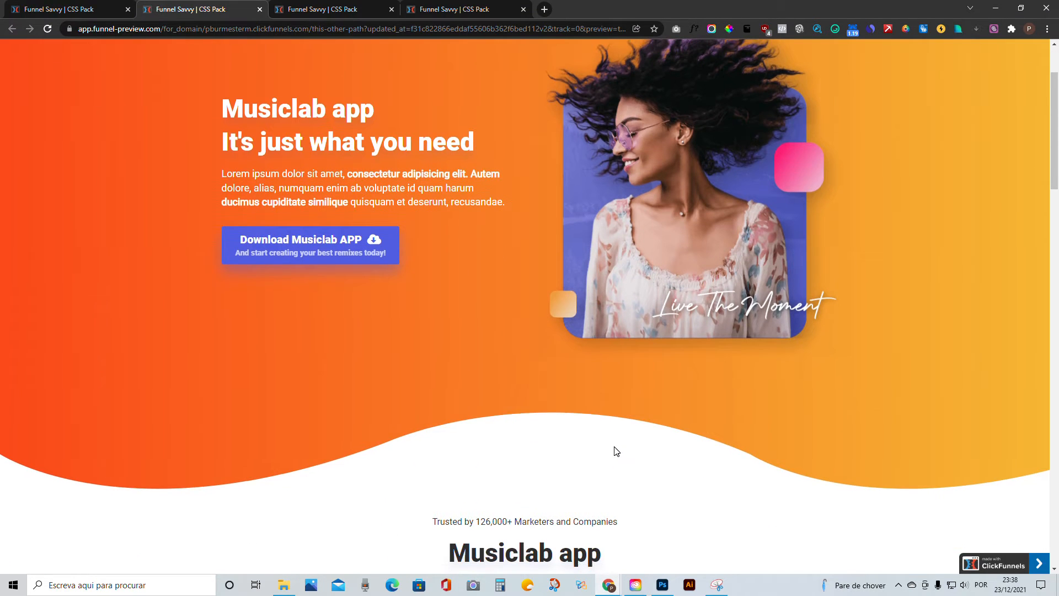
{"action": "mouse_move", "coordinate": [675, 306]}
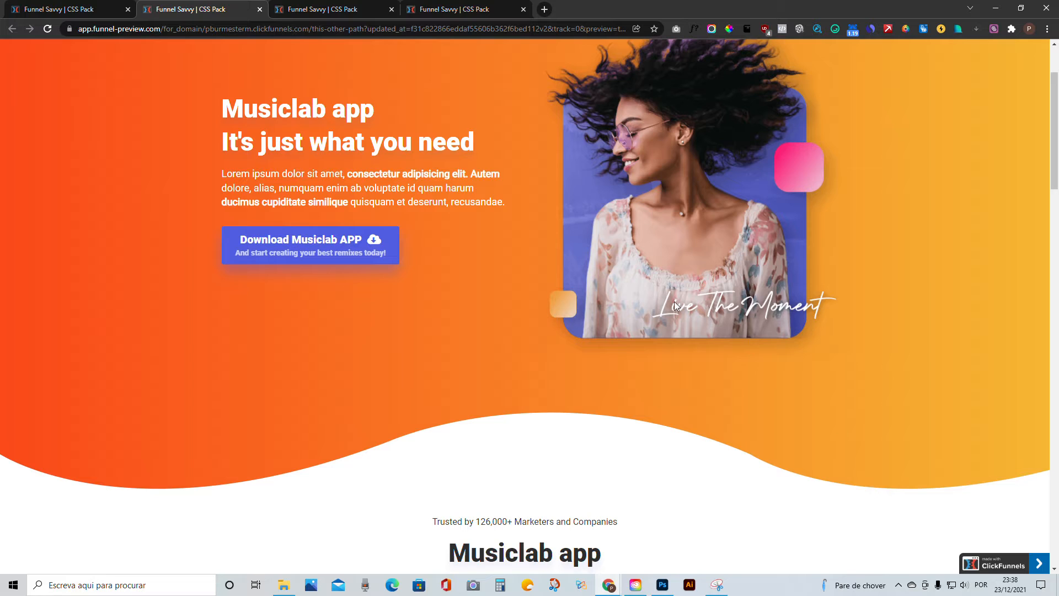
{"action": "mouse_move", "coordinate": [547, 204]}
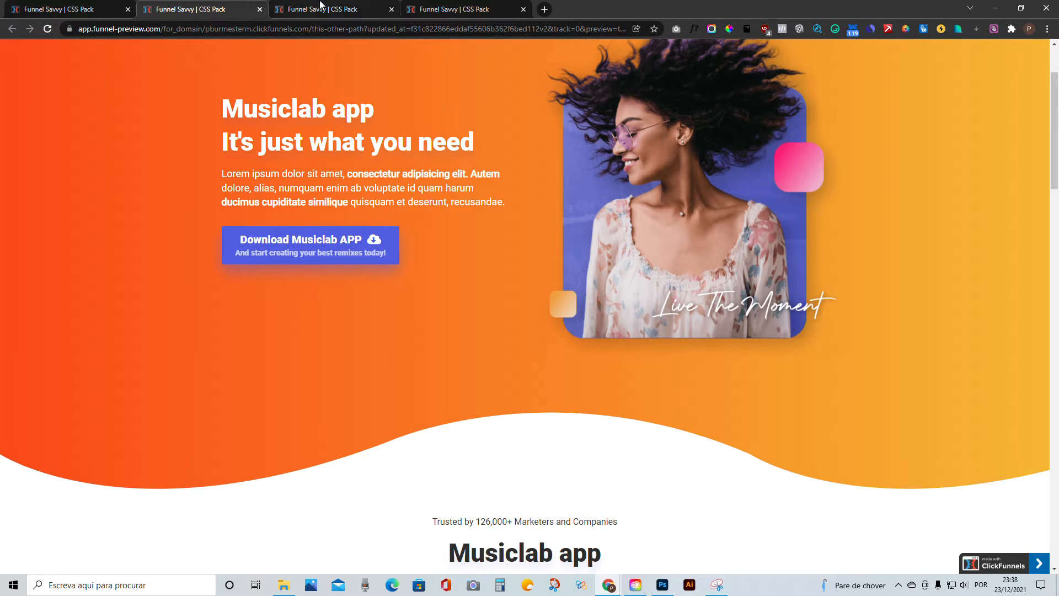
{"action": "scroll", "scroll_direction": "up", "scroll_amount": 3}
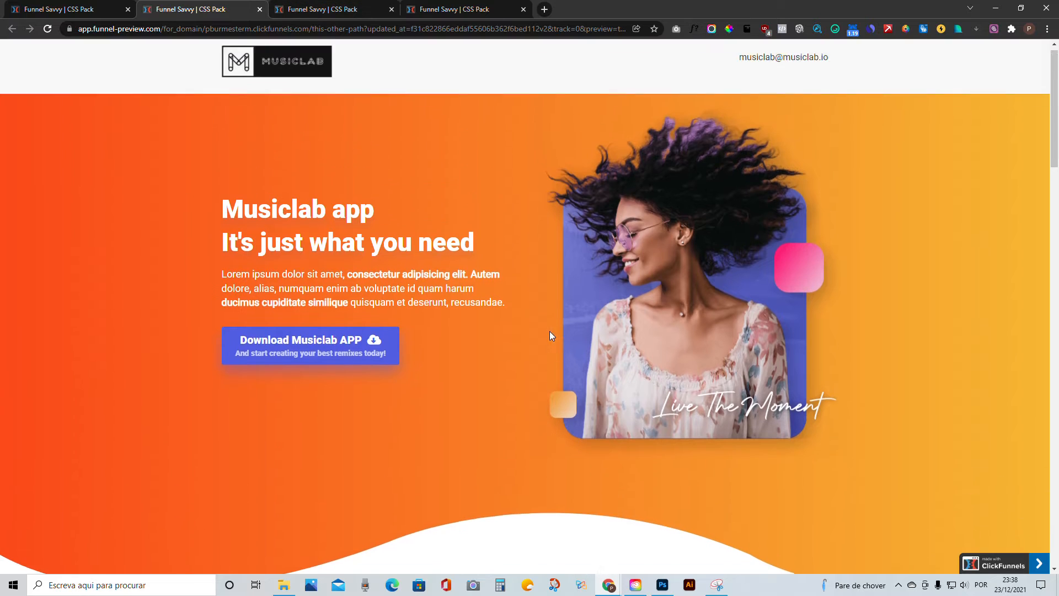
{"action": "scroll", "scroll_direction": "down", "scroll_amount": 3}
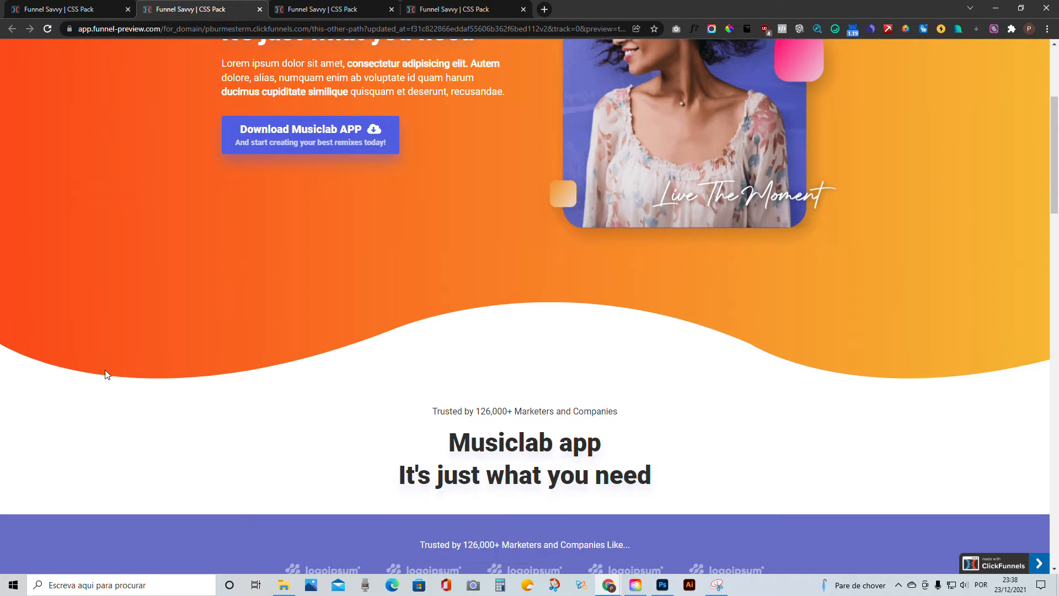
{"action": "mouse_move", "coordinate": [850, 388]}
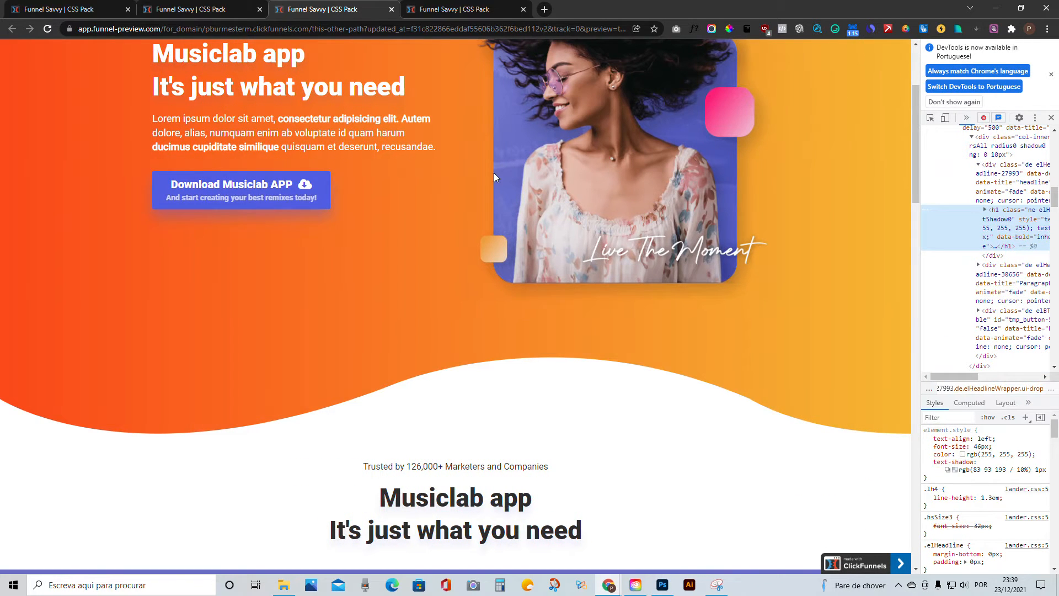
{"action": "scroll", "scroll_direction": "up", "scroll_amount": 3}
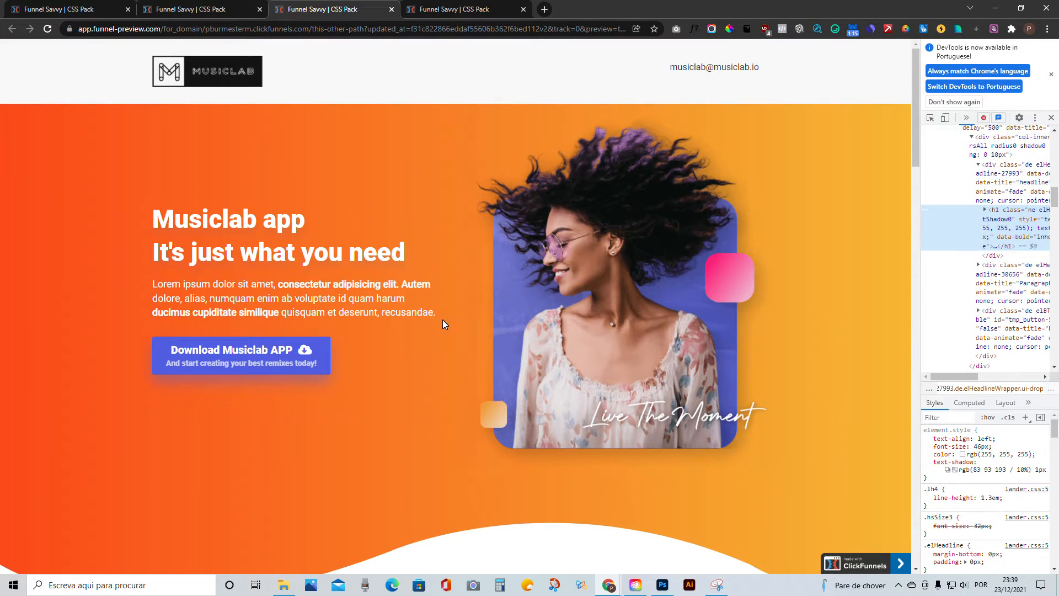
{"action": "scroll", "scroll_direction": "down", "scroll_amount": 3}
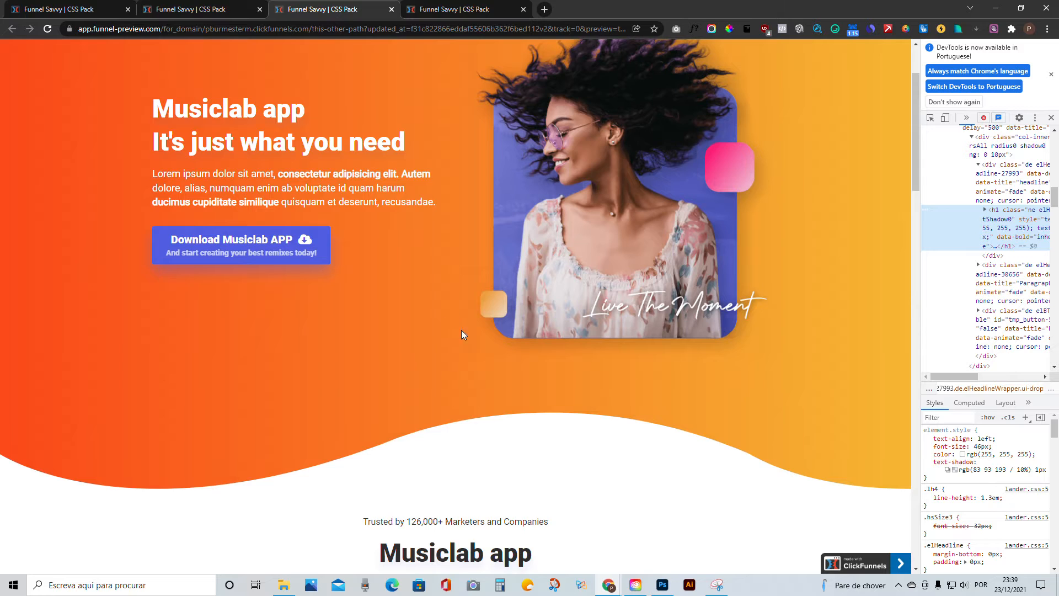
{"action": "mouse_move", "coordinate": [298, 253]}
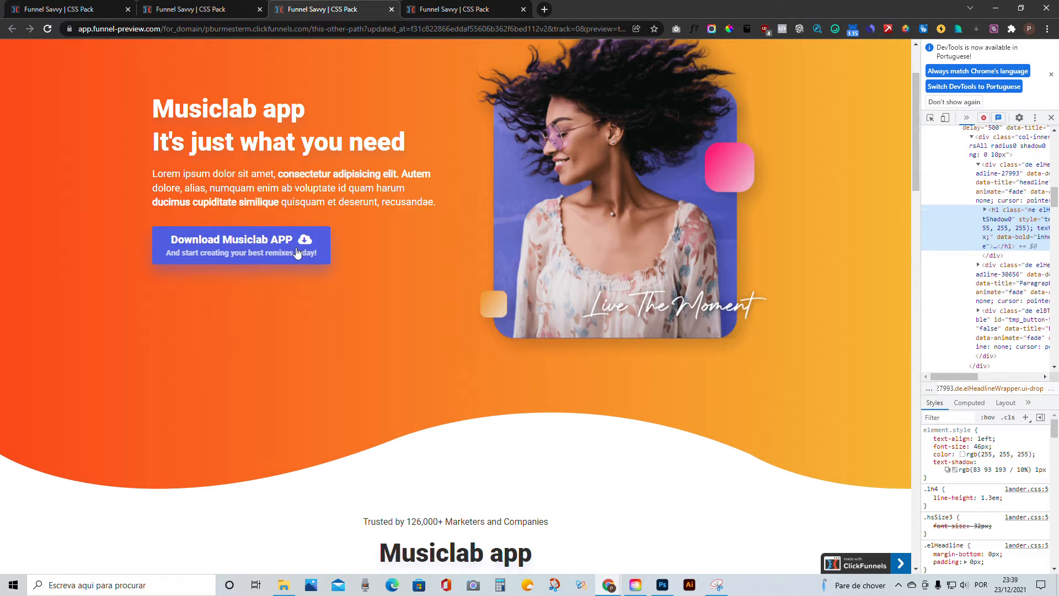
{"action": "mouse_move", "coordinate": [425, 313]}
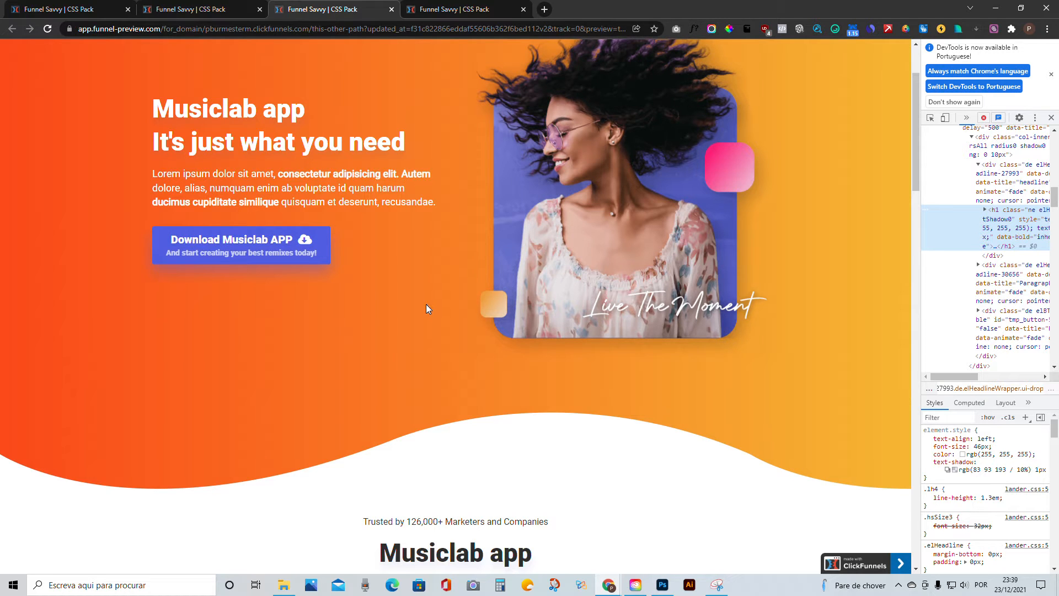
{"action": "mouse_move", "coordinate": [482, 424]}
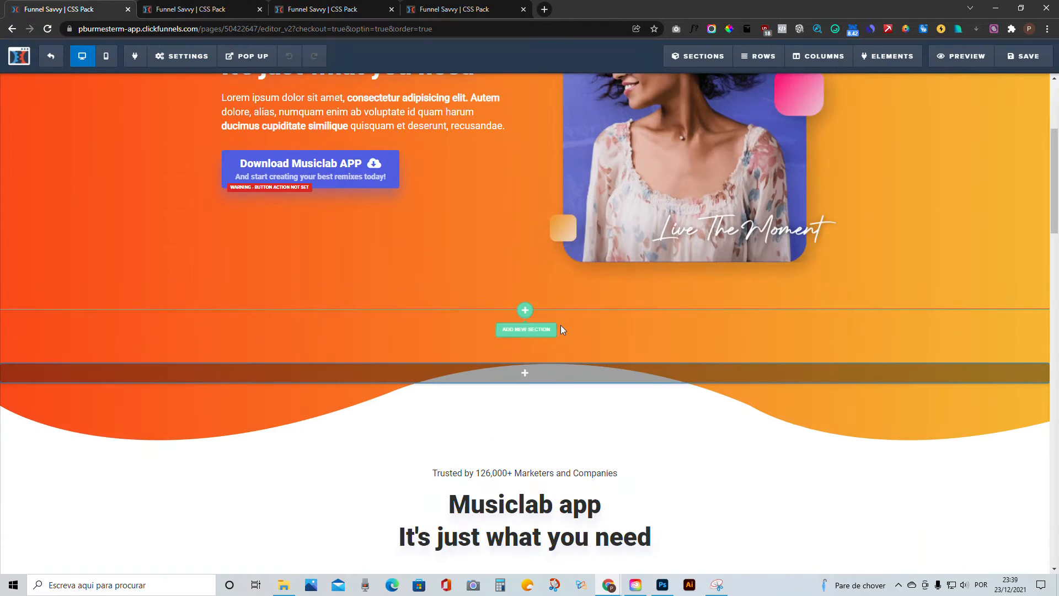
{"action": "scroll", "scroll_direction": "up", "scroll_amount": 3}
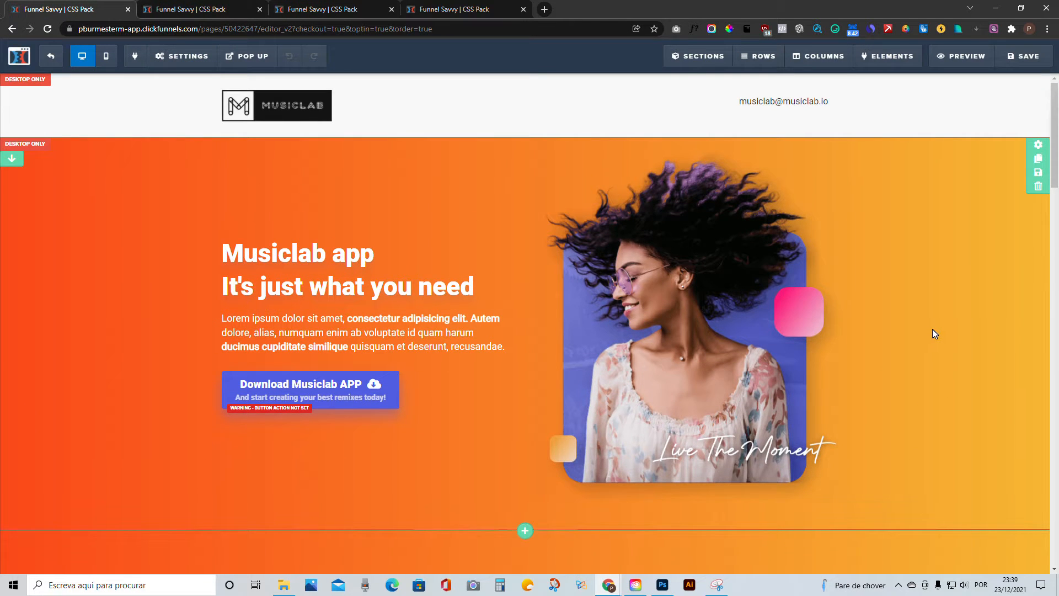
{"action": "scroll", "scroll_direction": "down", "scroll_amount": 3}
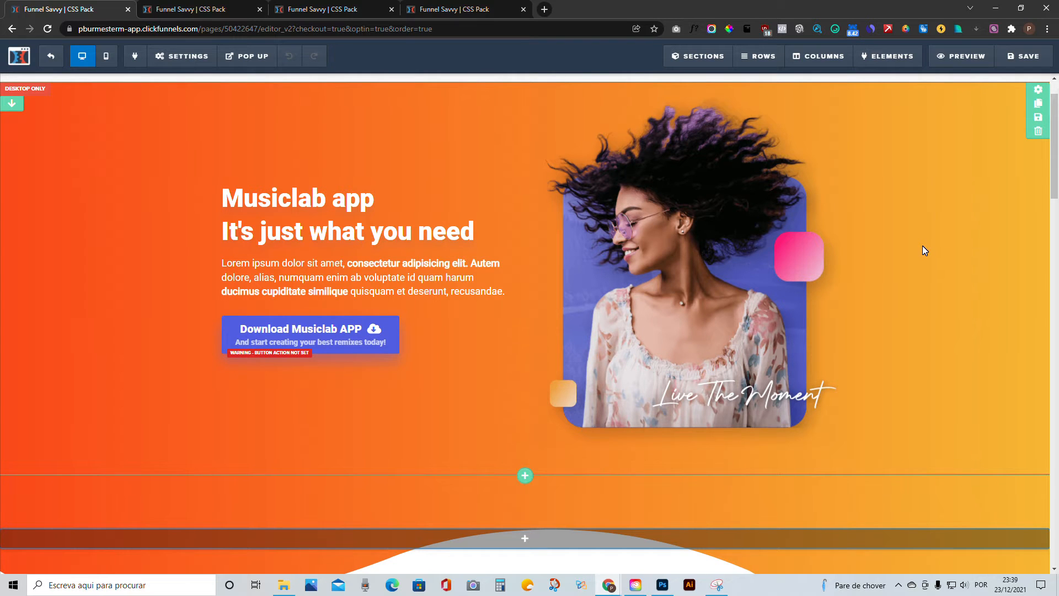
{"action": "scroll", "scroll_direction": "down", "scroll_amount": 3}
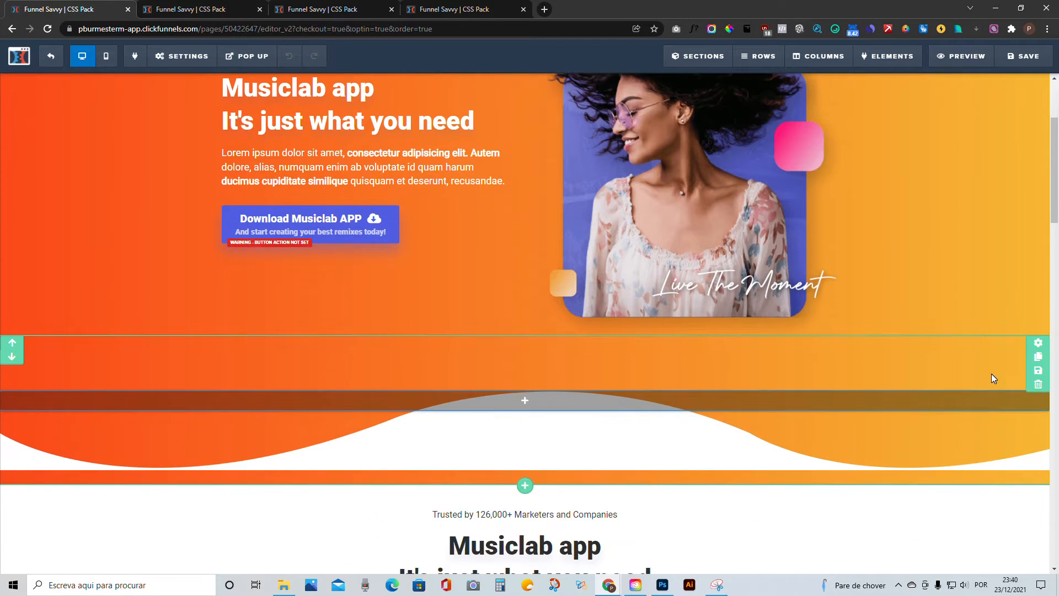
{"action": "mouse_move", "coordinate": [927, 406]}
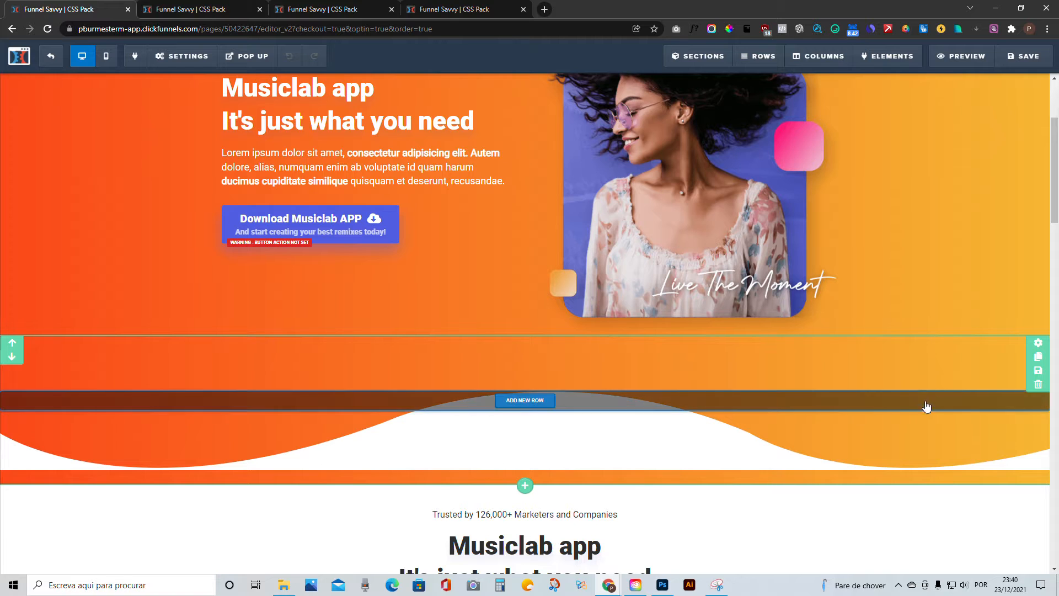
{"action": "mouse_move", "coordinate": [968, 390]}
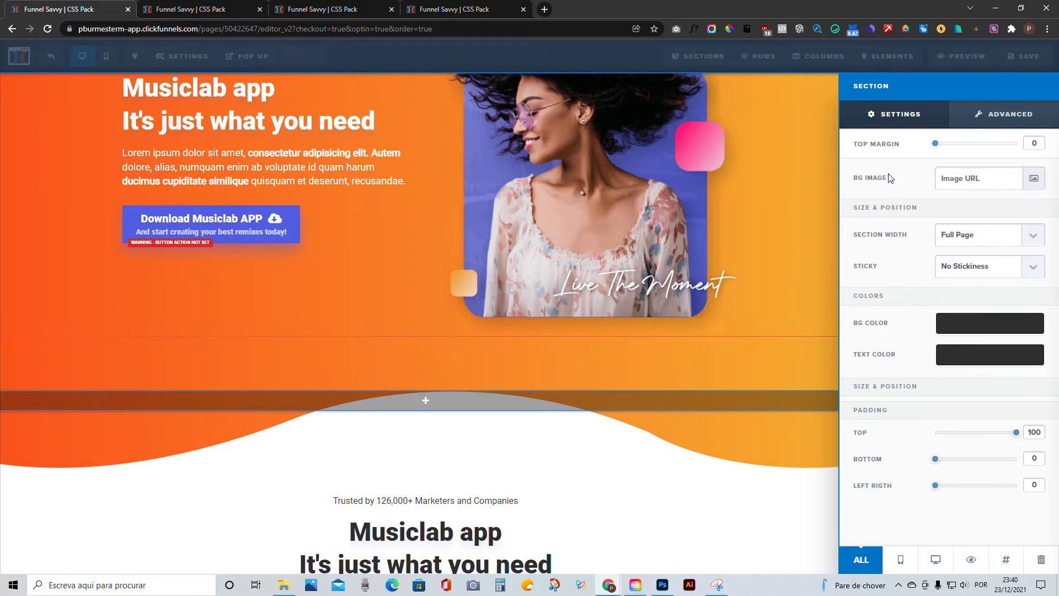
{"action": "mouse_move", "coordinate": [905, 272]}
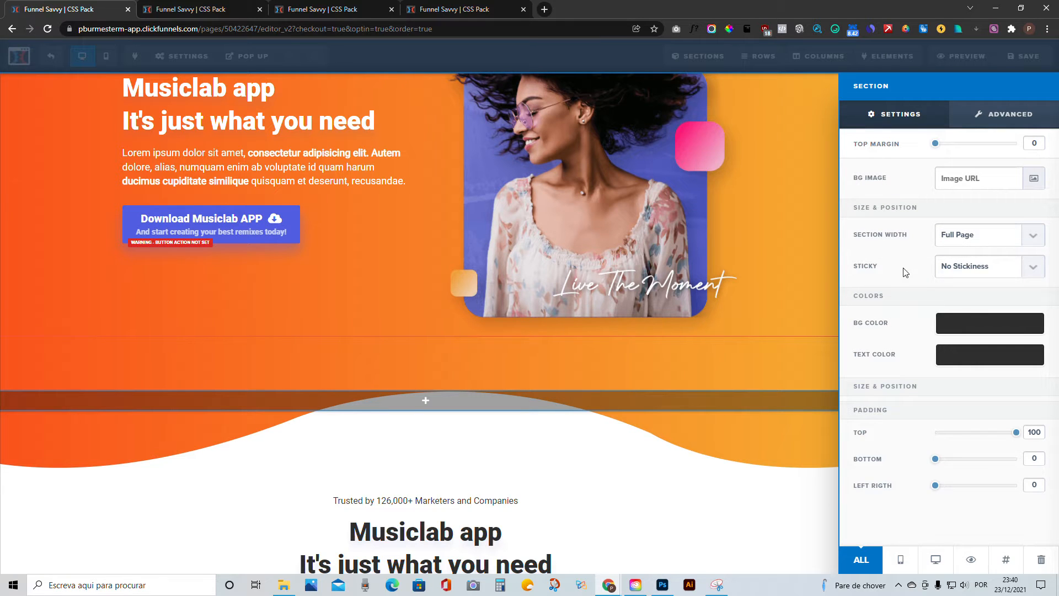
{"action": "mouse_move", "coordinate": [1016, 439]}
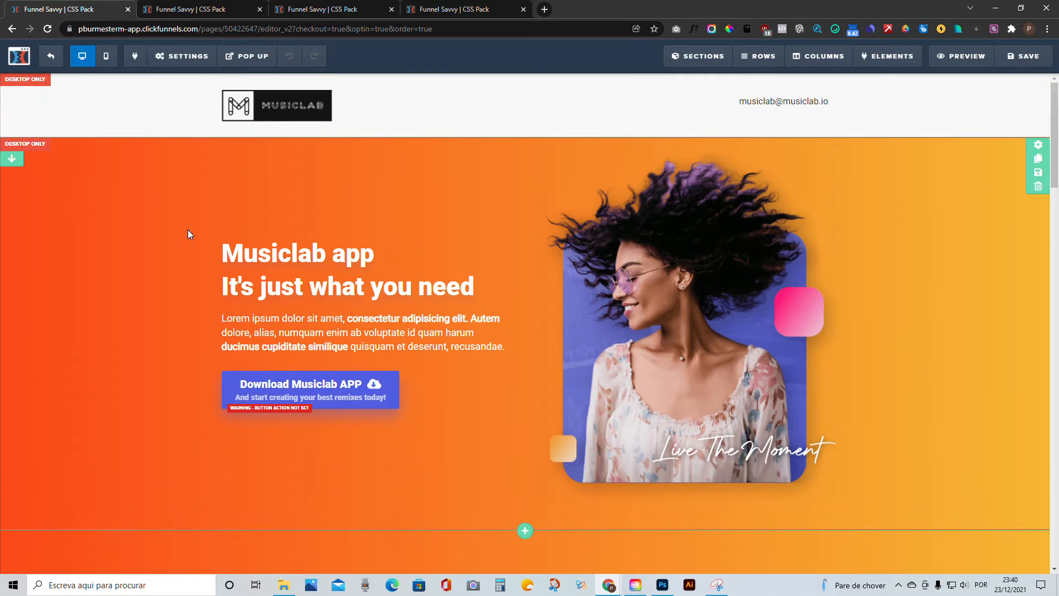
{"action": "mouse_move", "coordinate": [130, 276]}
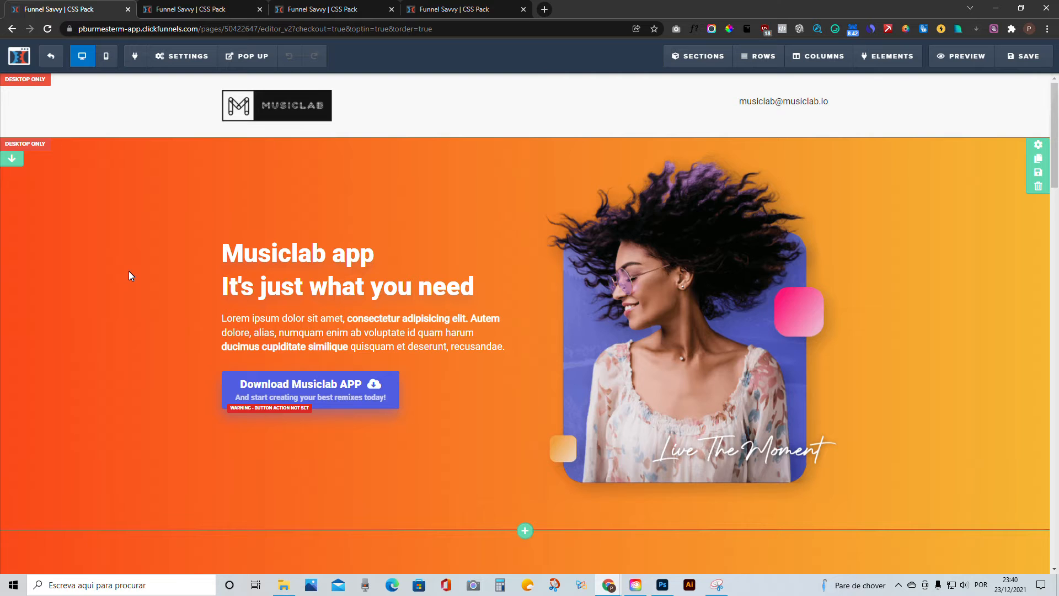
{"action": "left_click", "coordinate": [181, 55]}
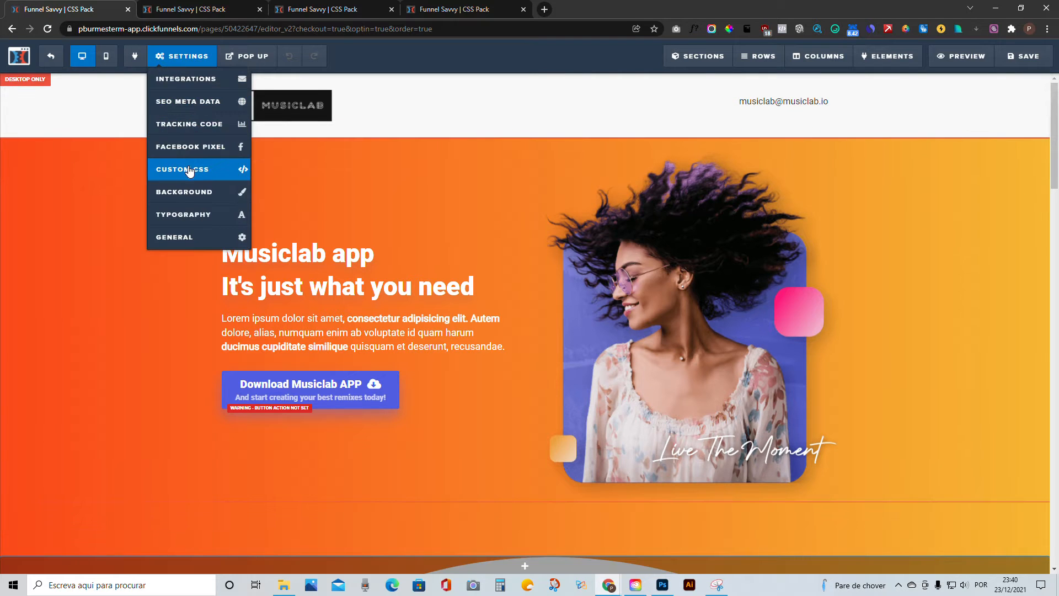
{"action": "left_click", "coordinate": [189, 168]}
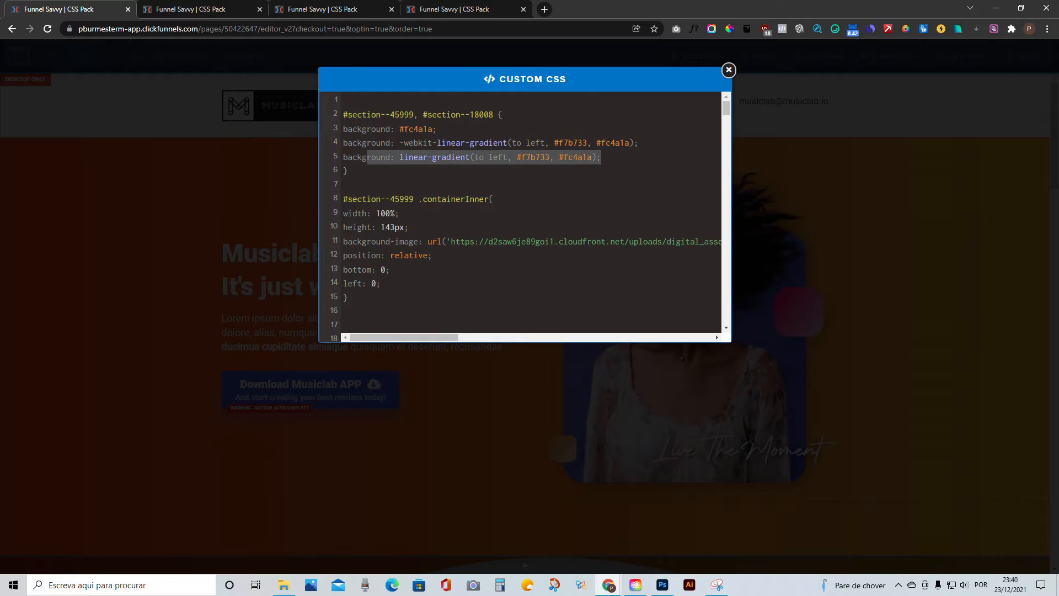
Review the gradient direction 'to left' and colours, including fc4a1a, then close the CSS.
{"action": "left_click", "coordinate": [460, 143]}
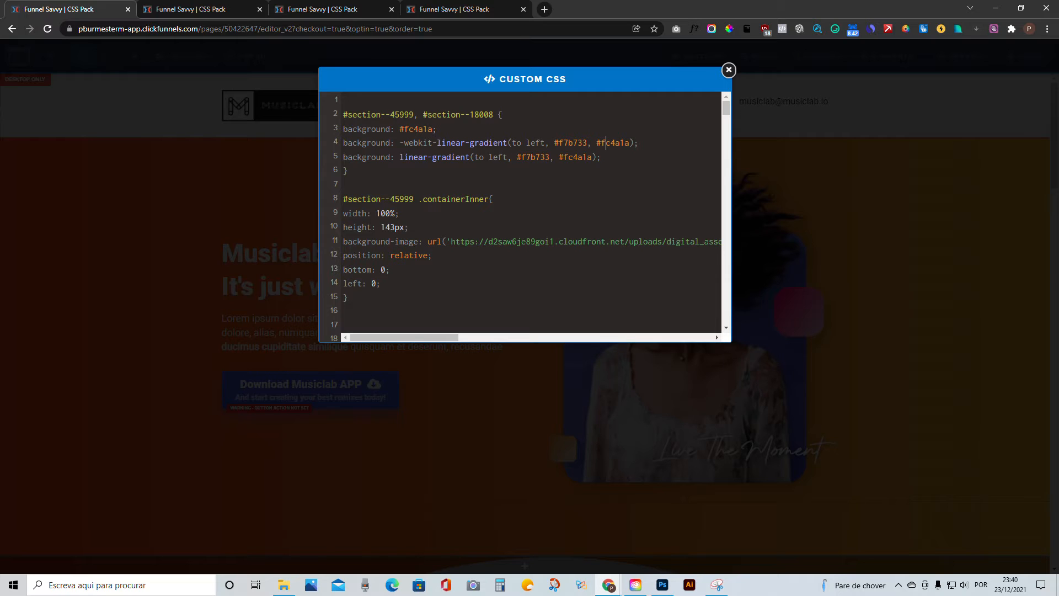
{"action": "double_click", "coordinate": [527, 143]}
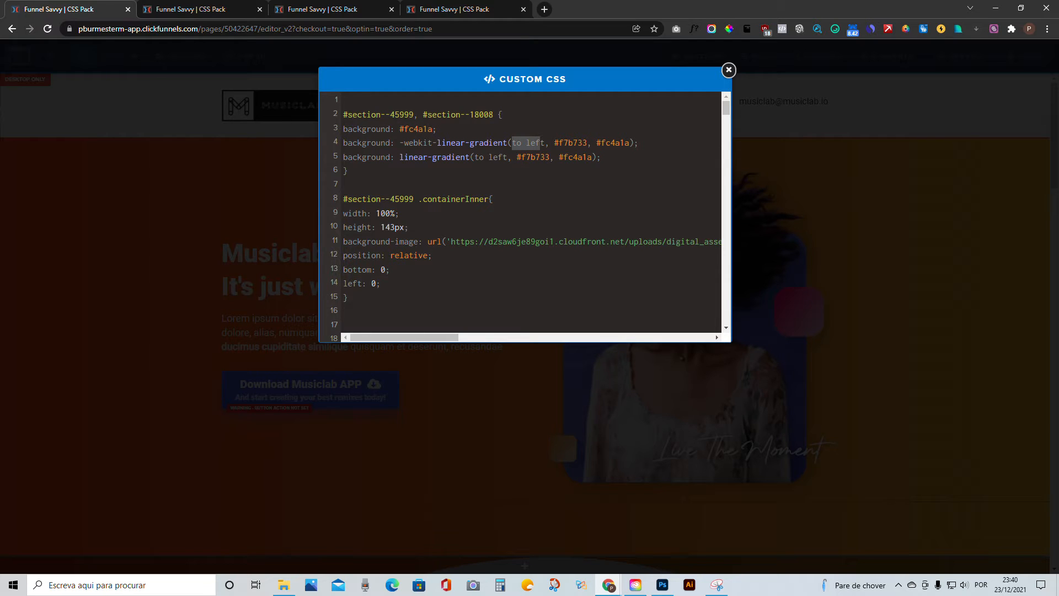
{"action": "left_click", "coordinate": [563, 143]}
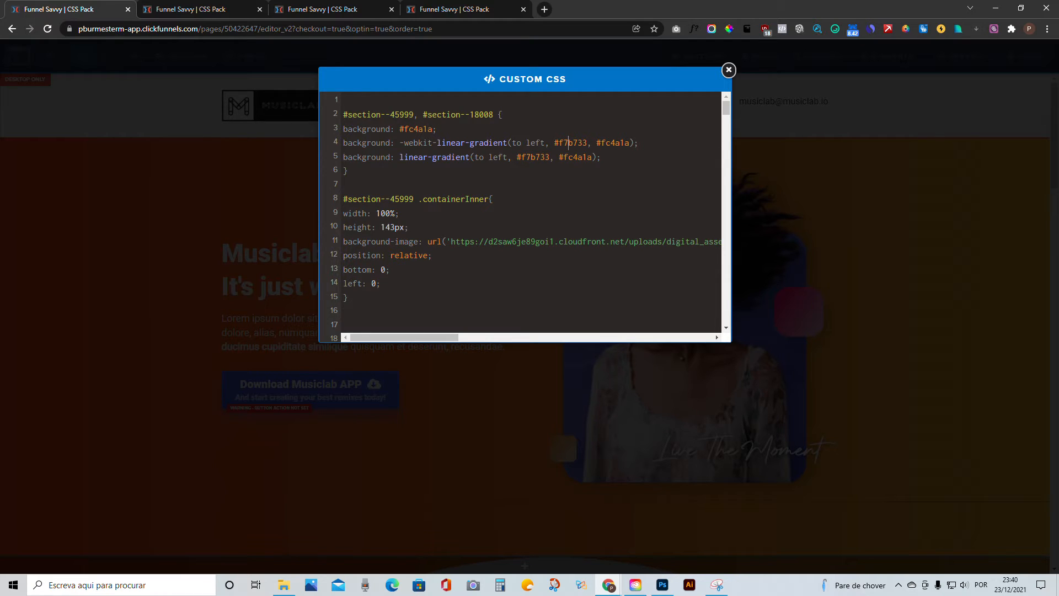
{"action": "double_click", "coordinate": [613, 142]}
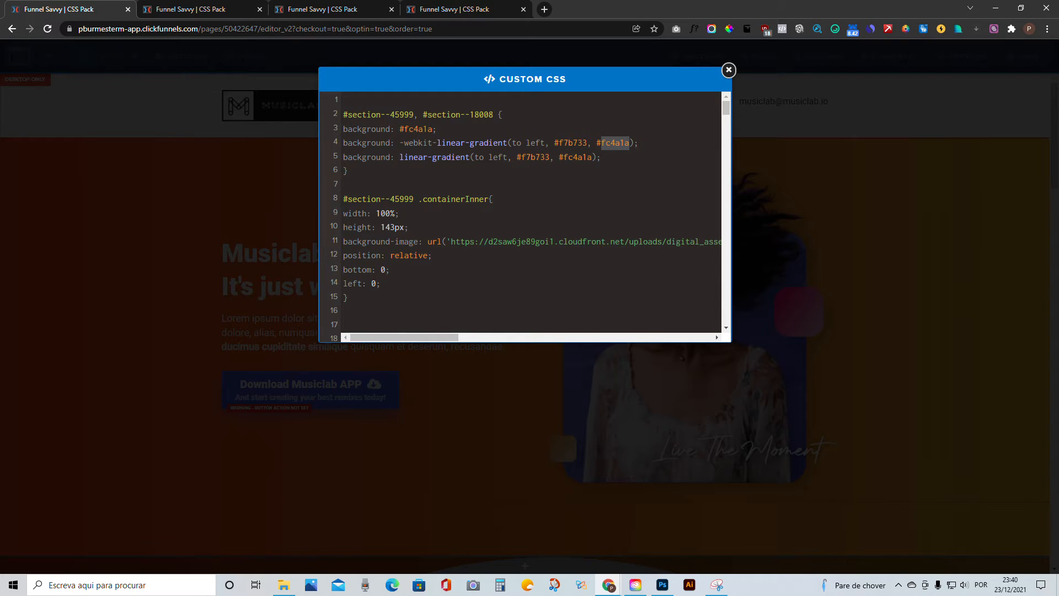
{"action": "left_click", "coordinate": [729, 70]}
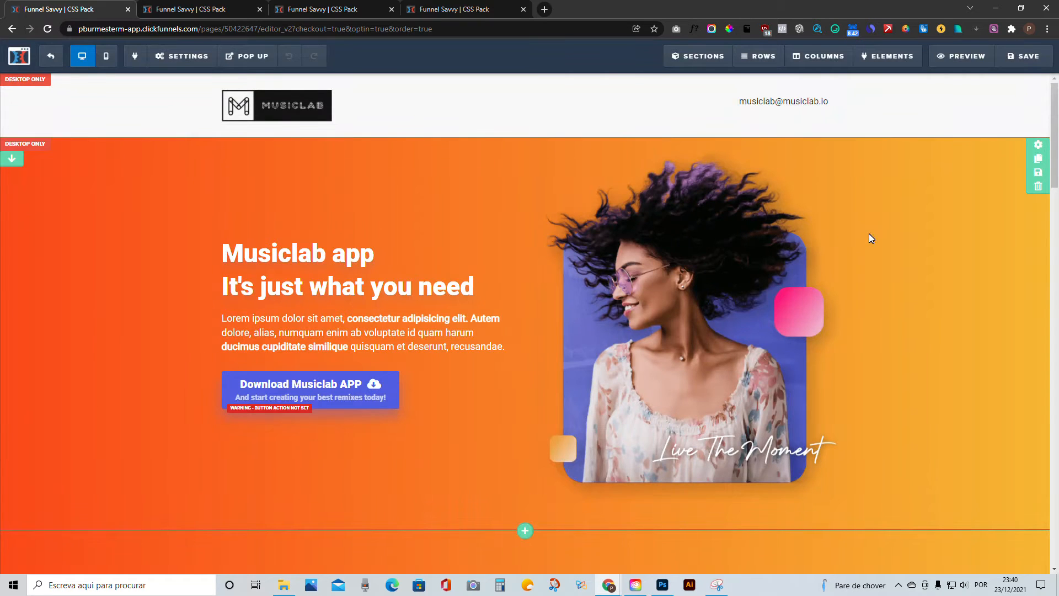
{"action": "mouse_move", "coordinate": [911, 243]}
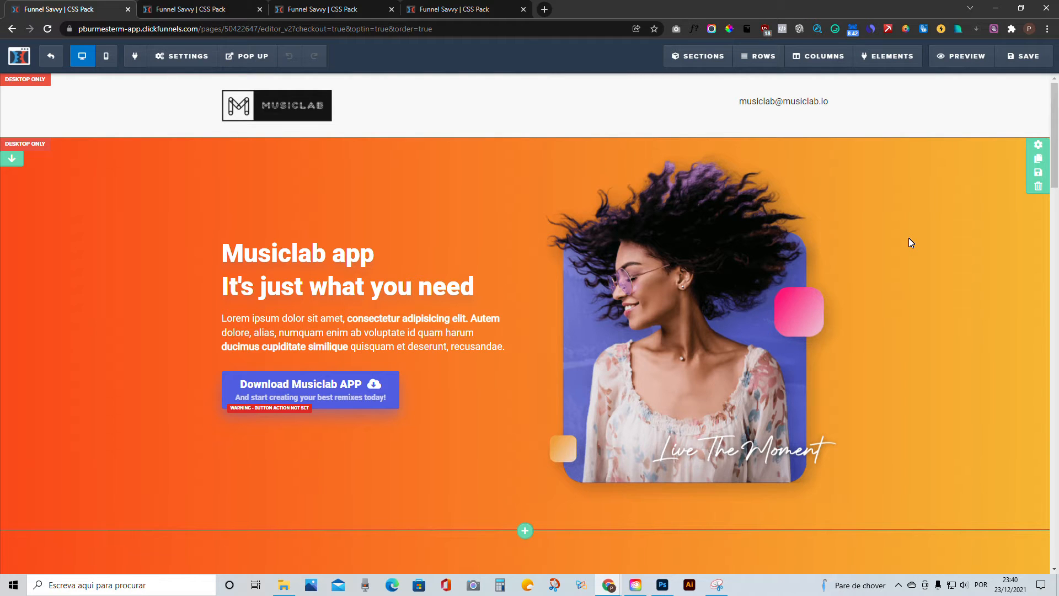
{"action": "mouse_move", "coordinate": [915, 248]}
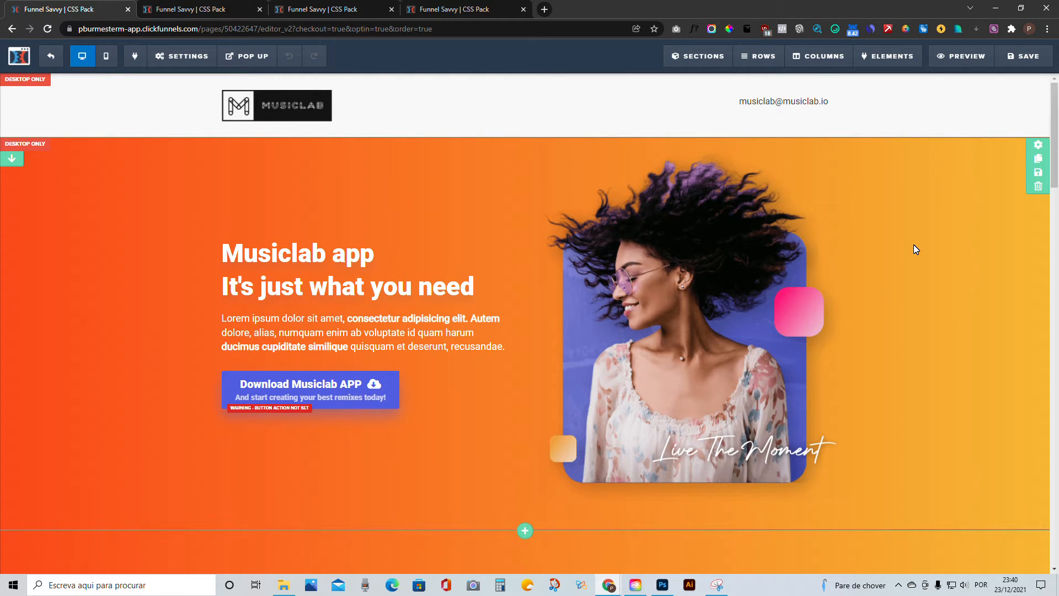
{"action": "mouse_move", "coordinate": [921, 250]}
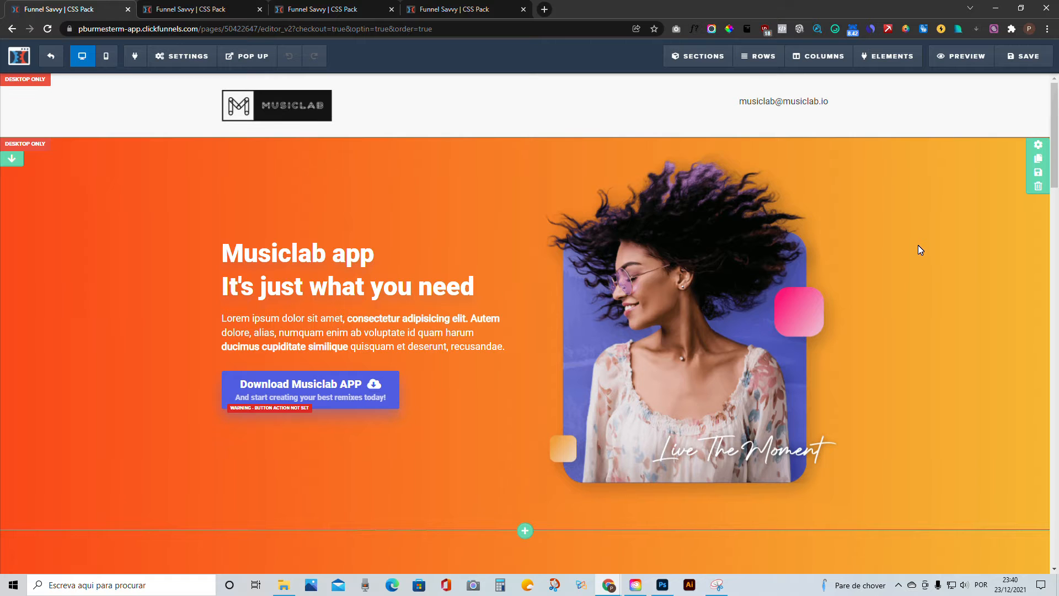
{"action": "mouse_move", "coordinate": [919, 281]}
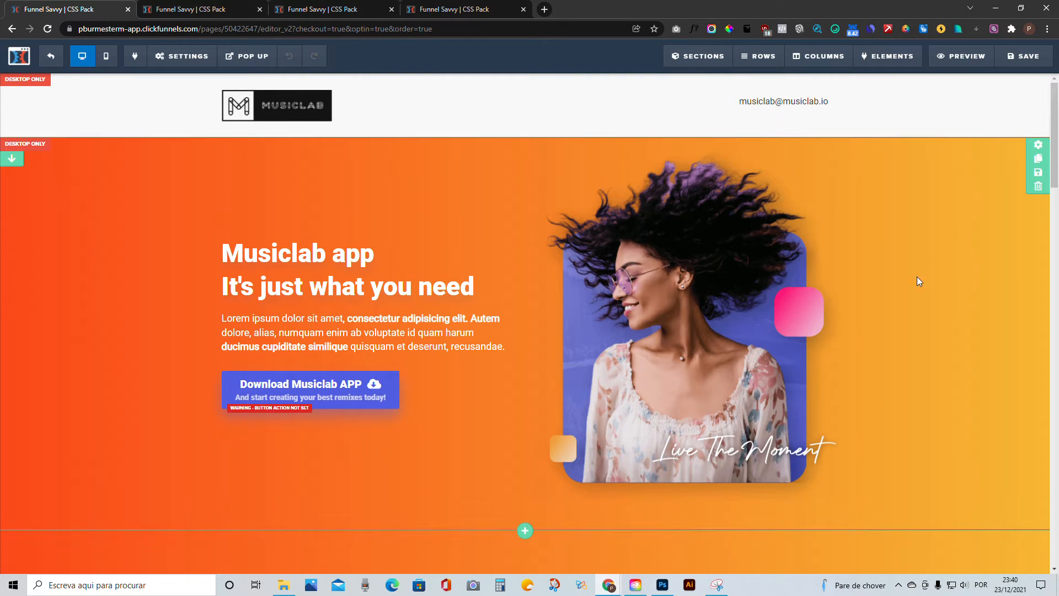
{"action": "scroll", "scroll_direction": "down", "scroll_amount": 3}
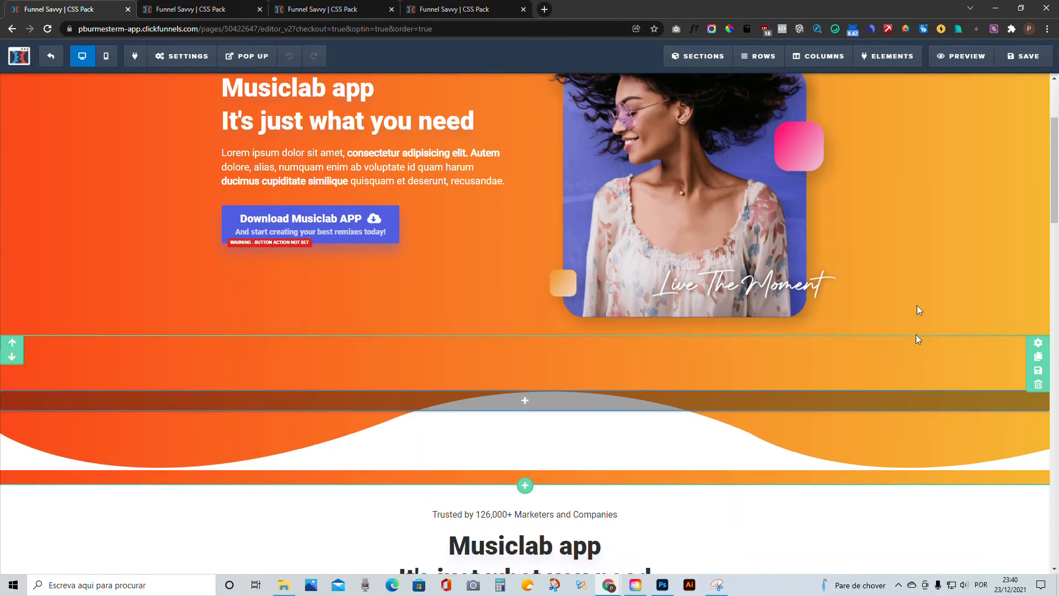
{"action": "scroll", "scroll_direction": "up", "scroll_amount": 3}
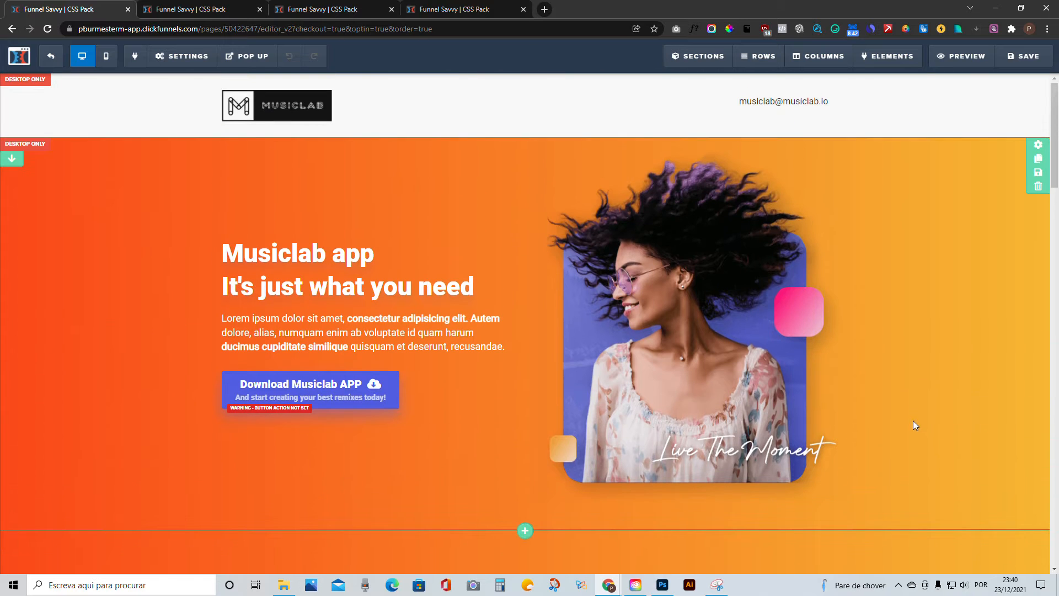
{"action": "mouse_move", "coordinate": [910, 339]}
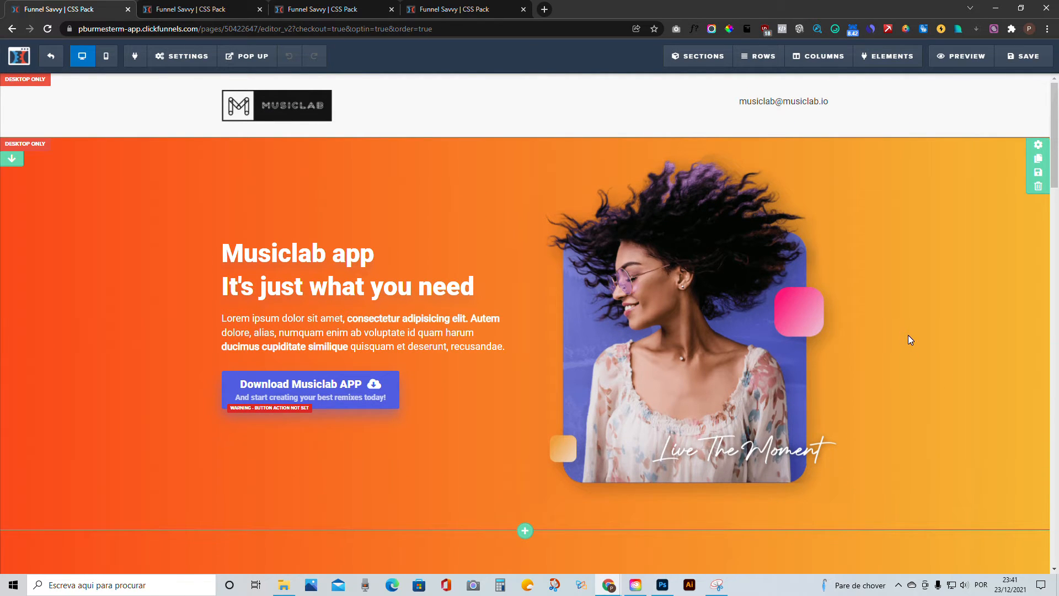
{"action": "left_click", "coordinate": [181, 56]}
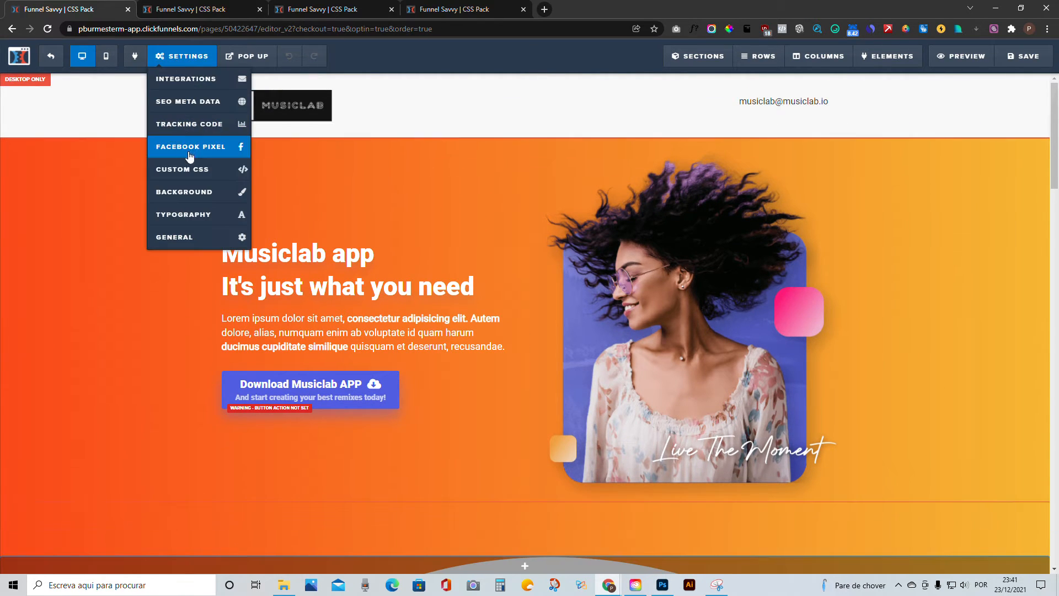
{"action": "left_click", "coordinate": [181, 169]}
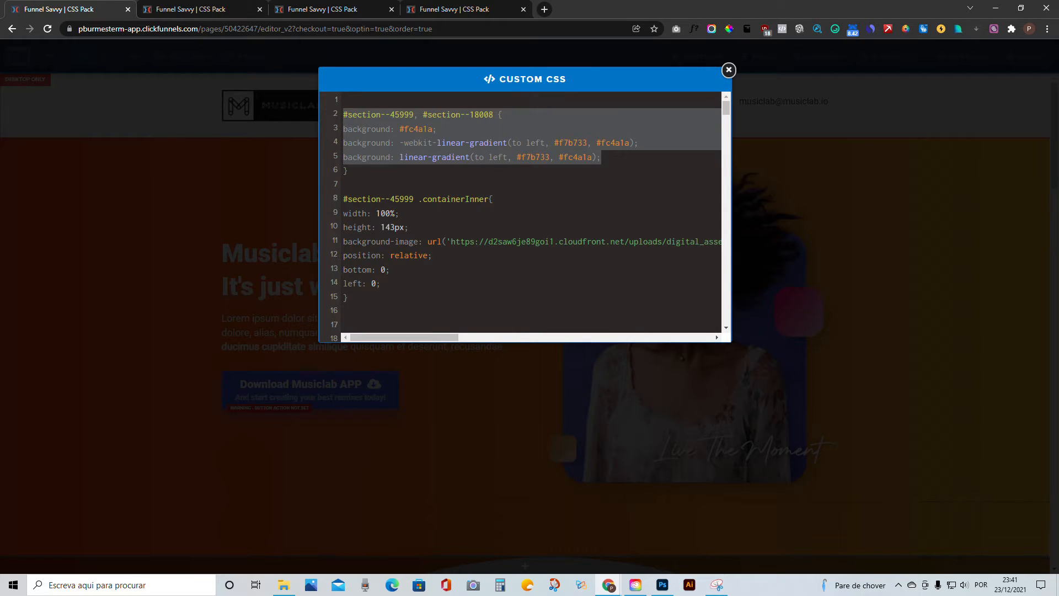
{"action": "left_click", "coordinate": [349, 199]}
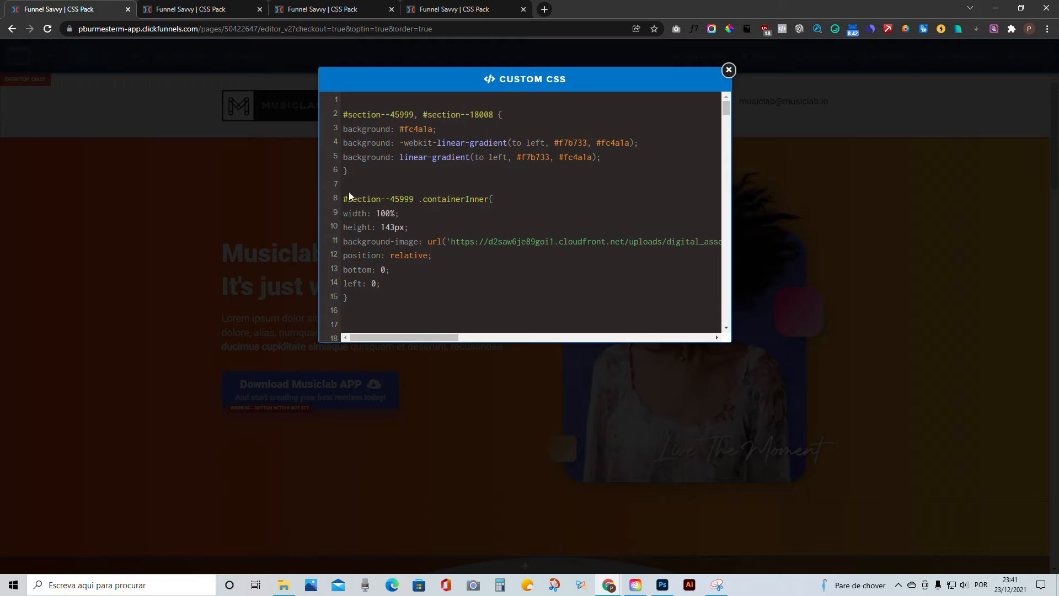
{"action": "left_click", "coordinate": [728, 69]}
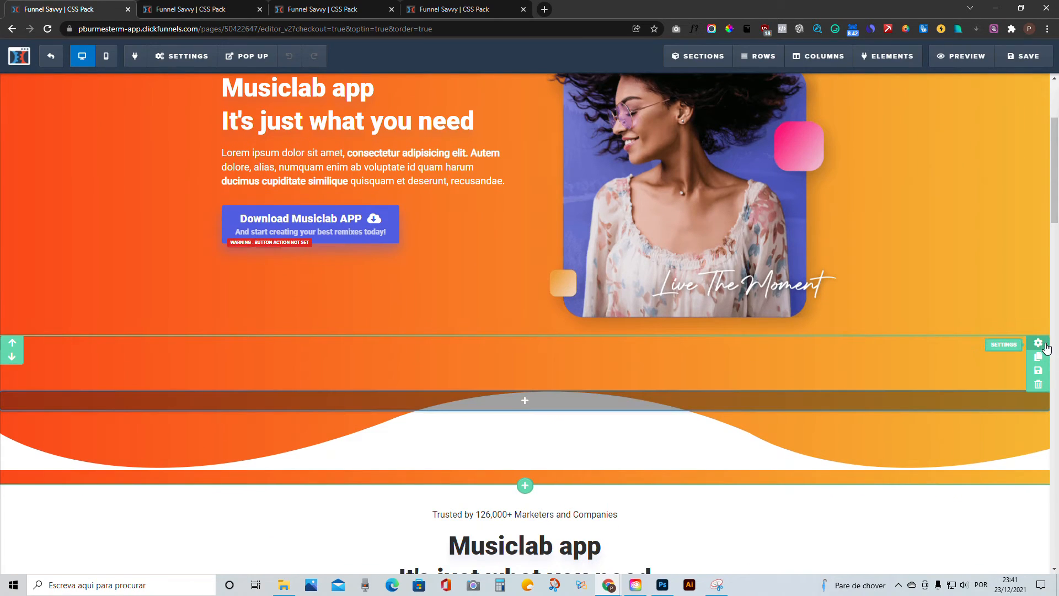
{"action": "left_click", "coordinate": [1038, 343]}
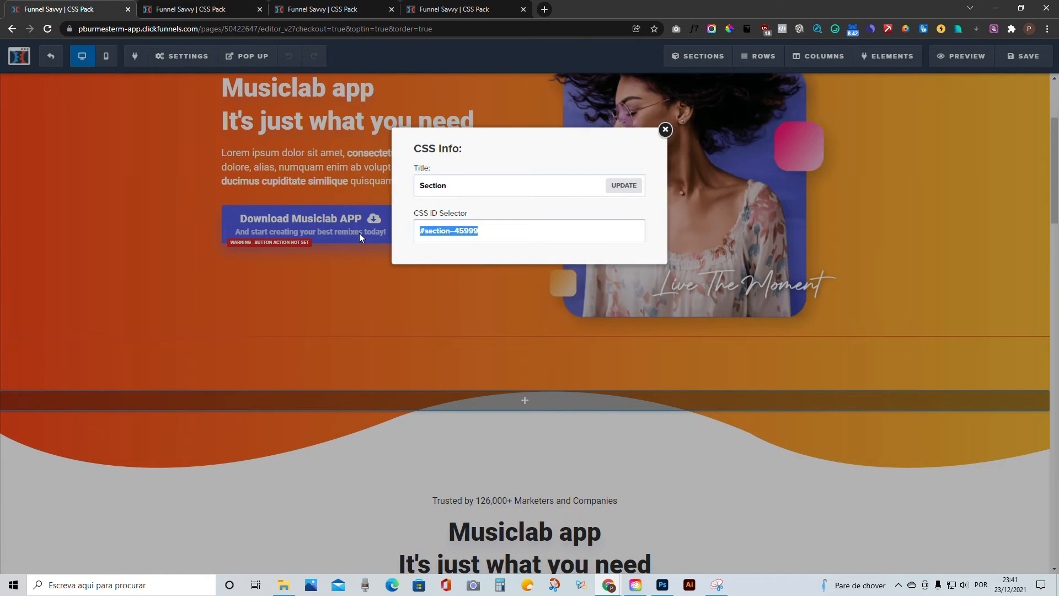
{"action": "left_click", "coordinate": [664, 129]}
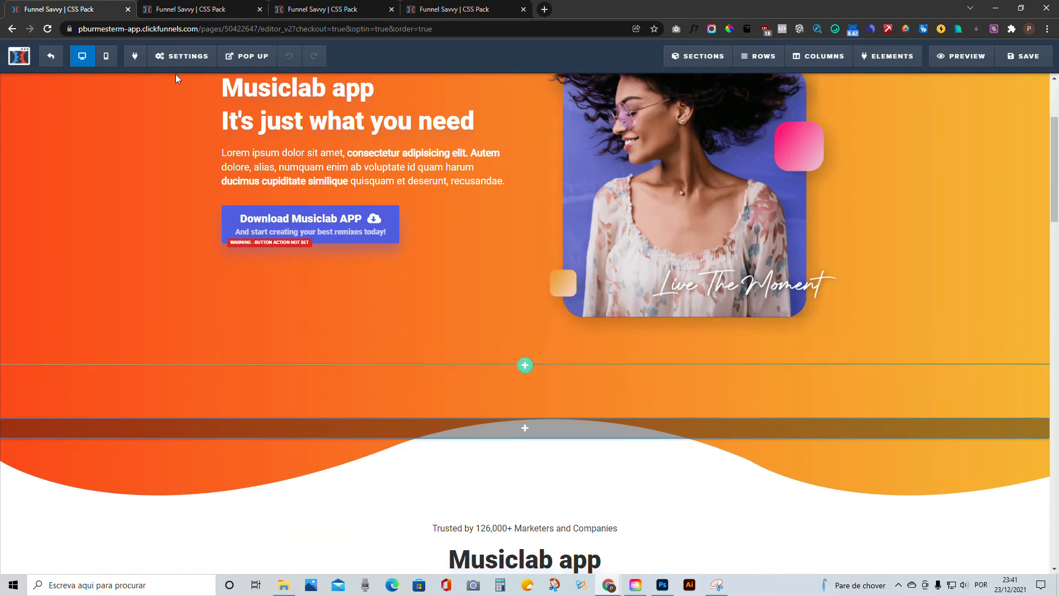
Reopen the custom CSS, review the containerInner wave rule's width 100% and height, then close it.
{"action": "left_click", "coordinate": [135, 56]}
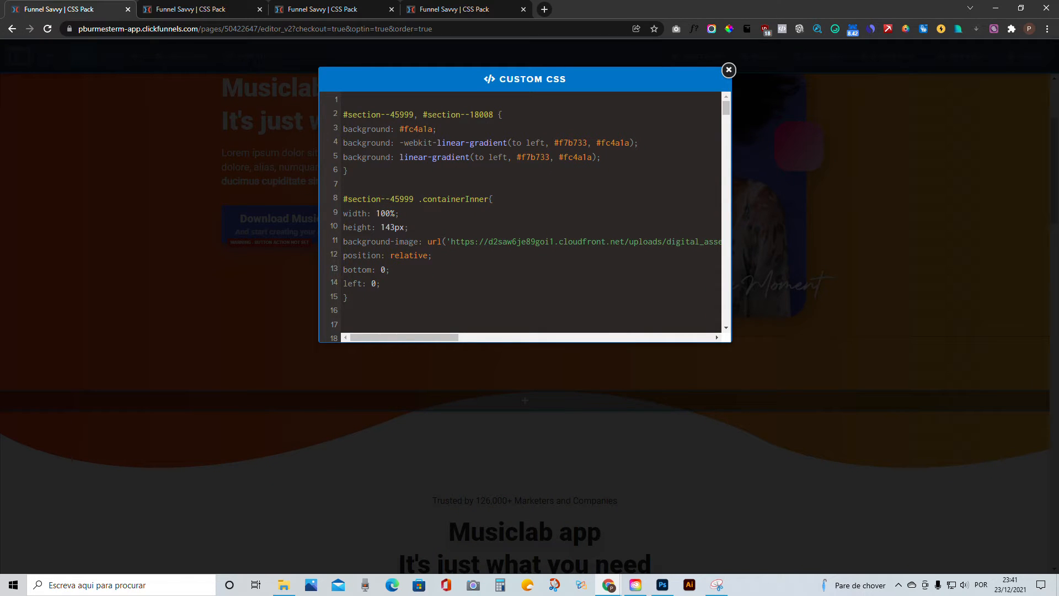
{"action": "double_click", "coordinate": [453, 199]}
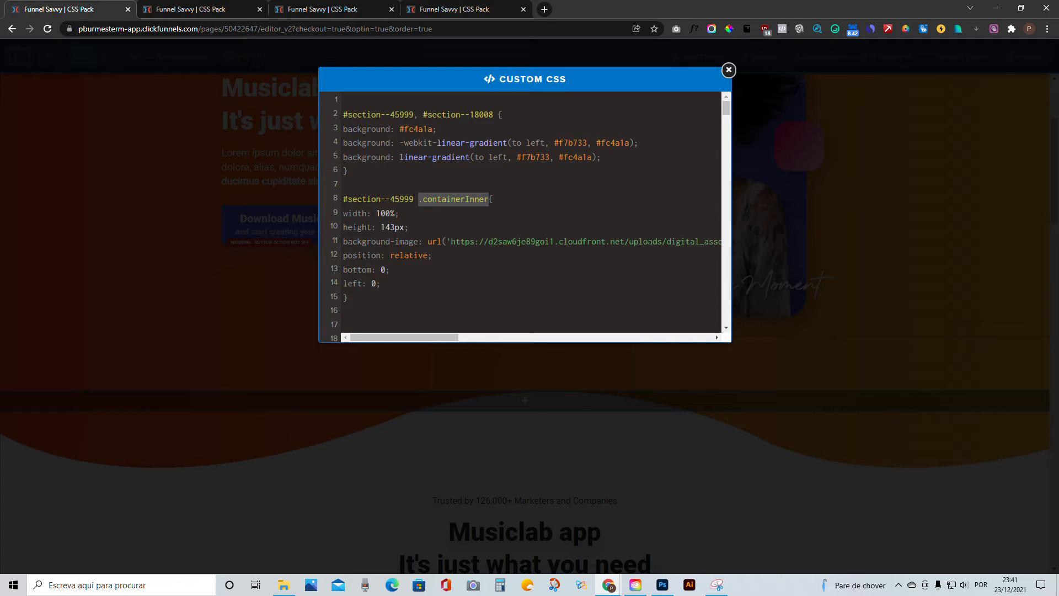
{"action": "left_click", "coordinate": [419, 198]}
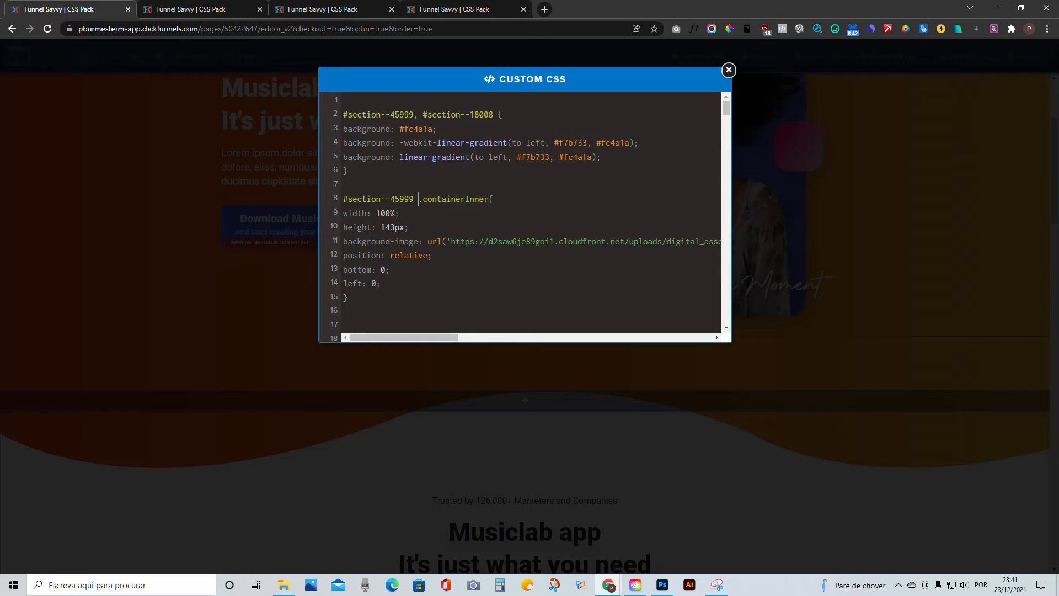
{"action": "double_click", "coordinate": [454, 199]}
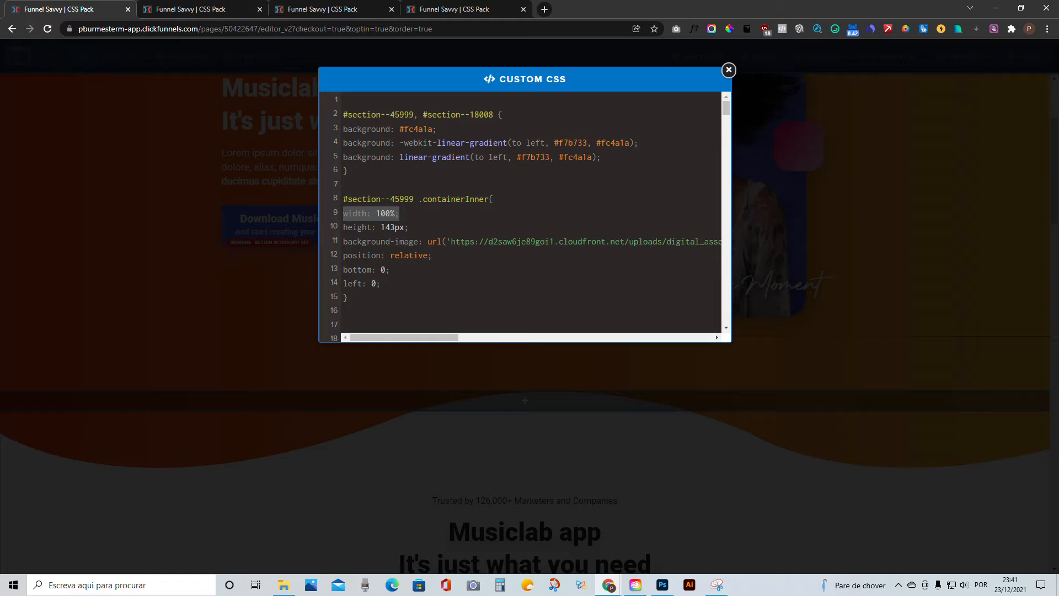
{"action": "left_click", "coordinate": [375, 227]}
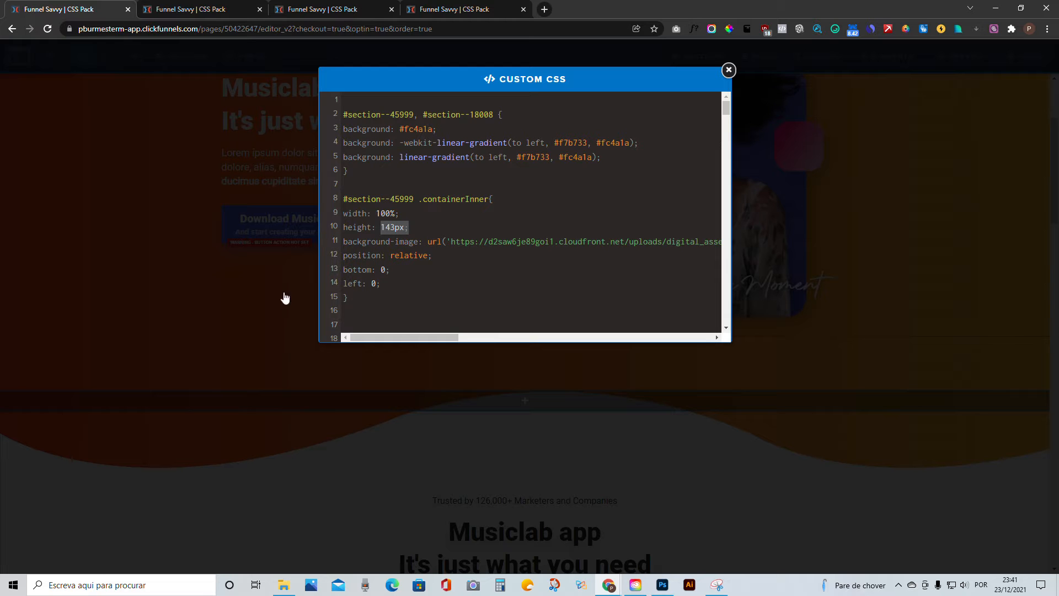
{"action": "left_click", "coordinate": [728, 69]}
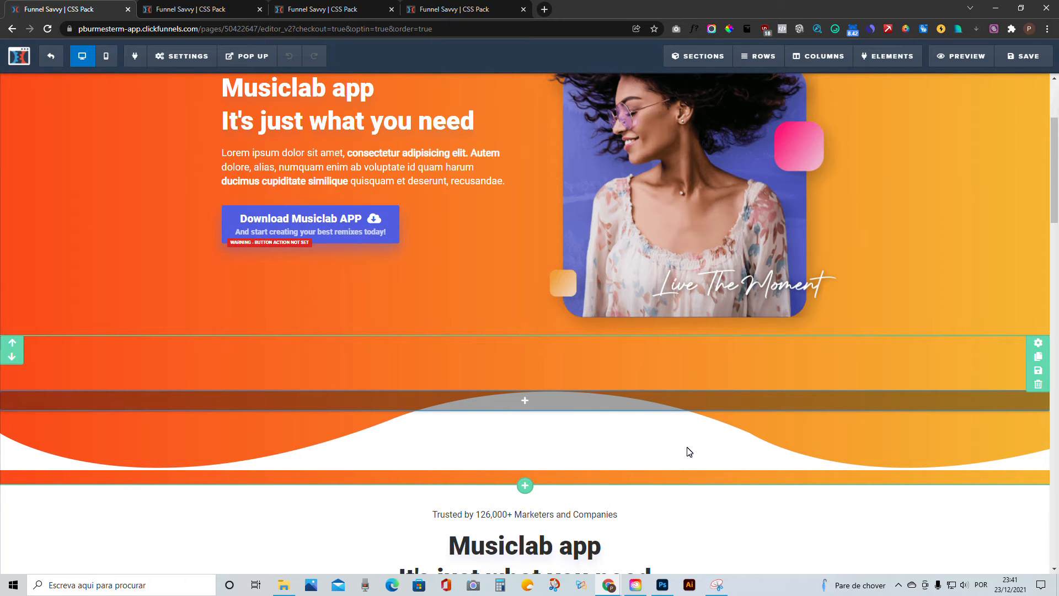
{"action": "mouse_move", "coordinate": [536, 403]}
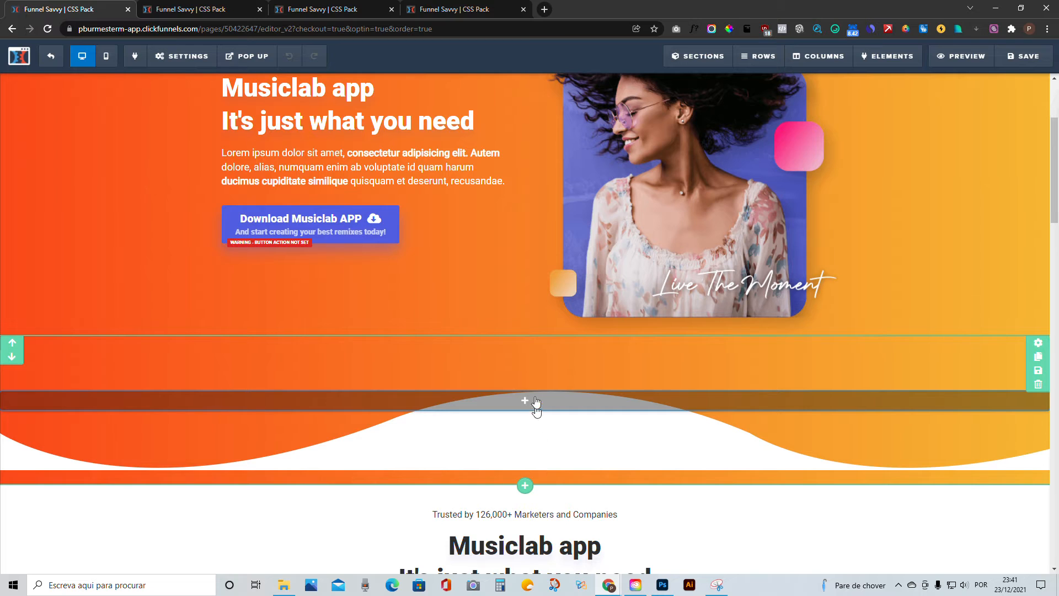
{"action": "mouse_move", "coordinate": [601, 426]}
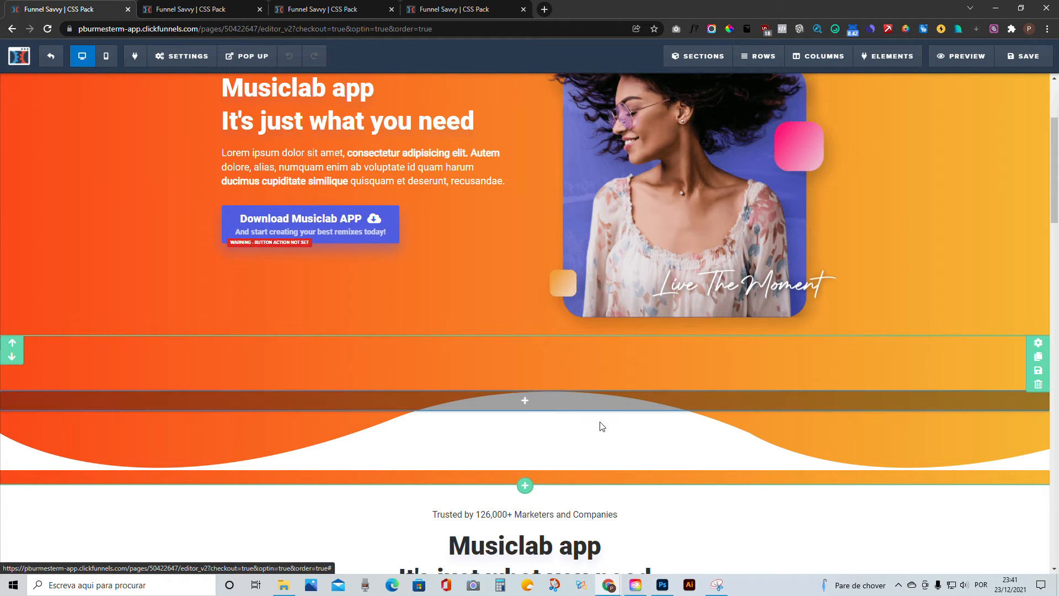
{"action": "mouse_move", "coordinate": [616, 431]}
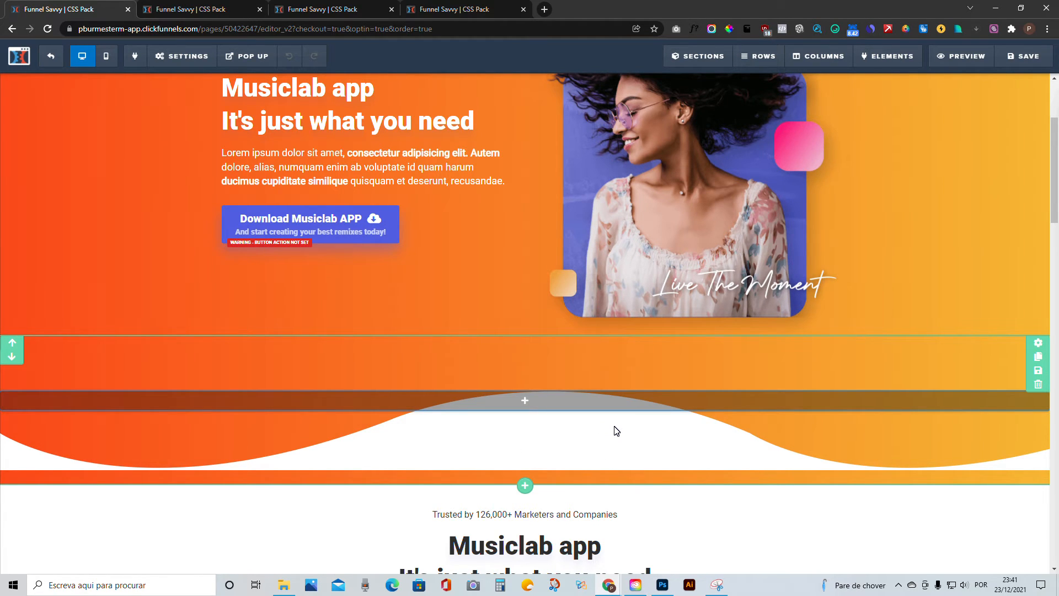
{"action": "mouse_move", "coordinate": [665, 451]}
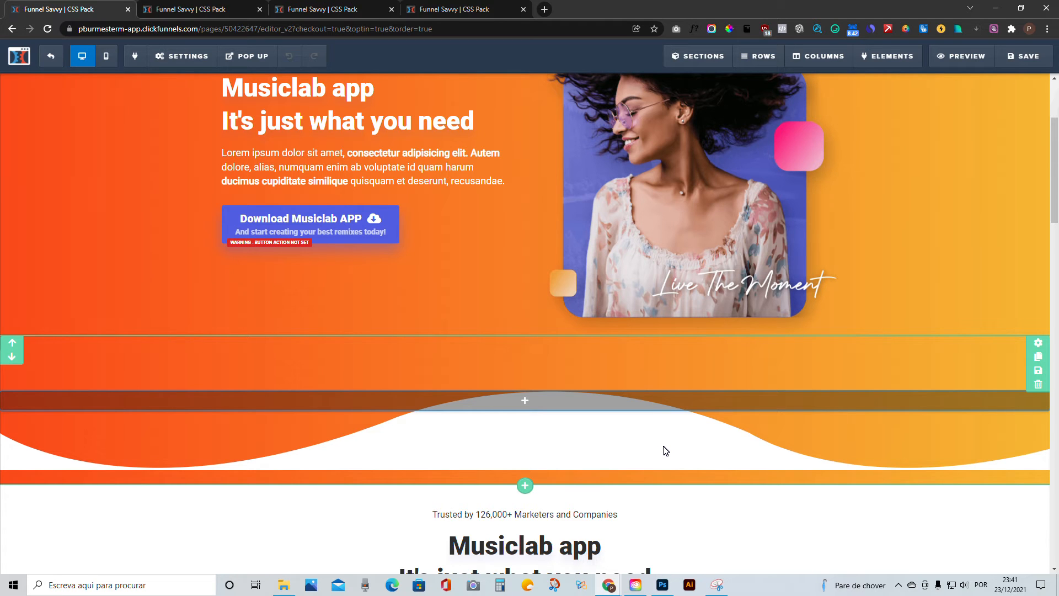
{"action": "mouse_move", "coordinate": [686, 455]}
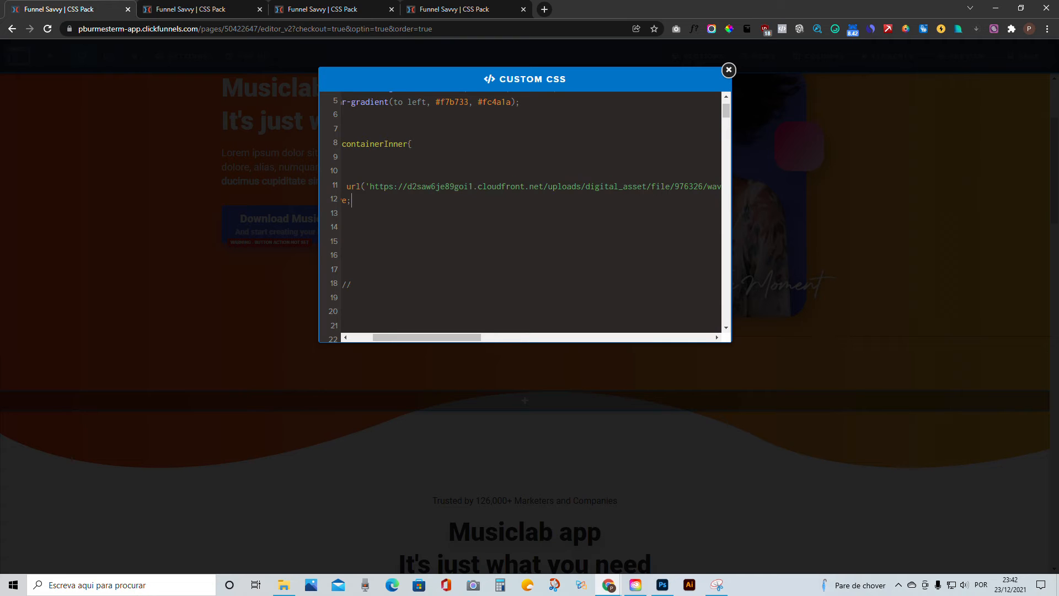
Inspect the wave image address in the CSS, scroll sideways, then close the editor.
{"action": "double_click", "coordinate": [439, 186]}
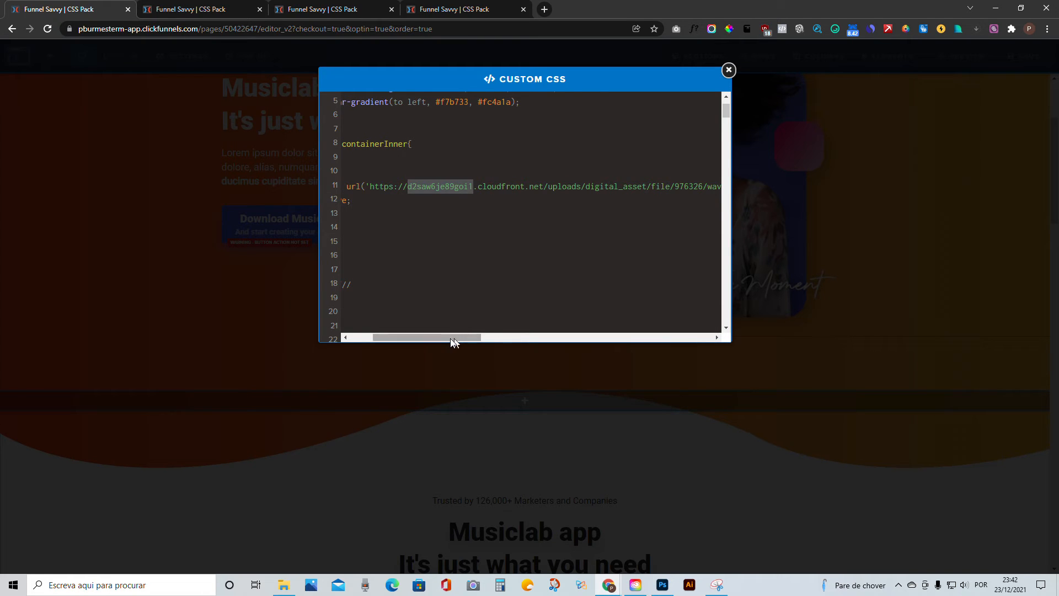
{"action": "scroll", "scroll_direction": "left", "scroll_amount": 3}
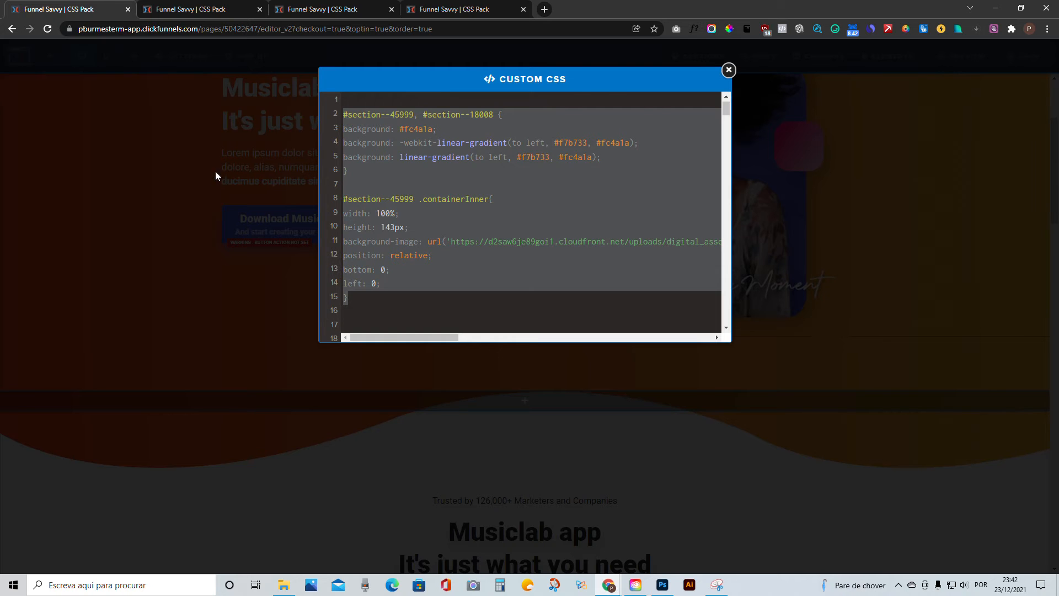
{"action": "left_click", "coordinate": [728, 70]}
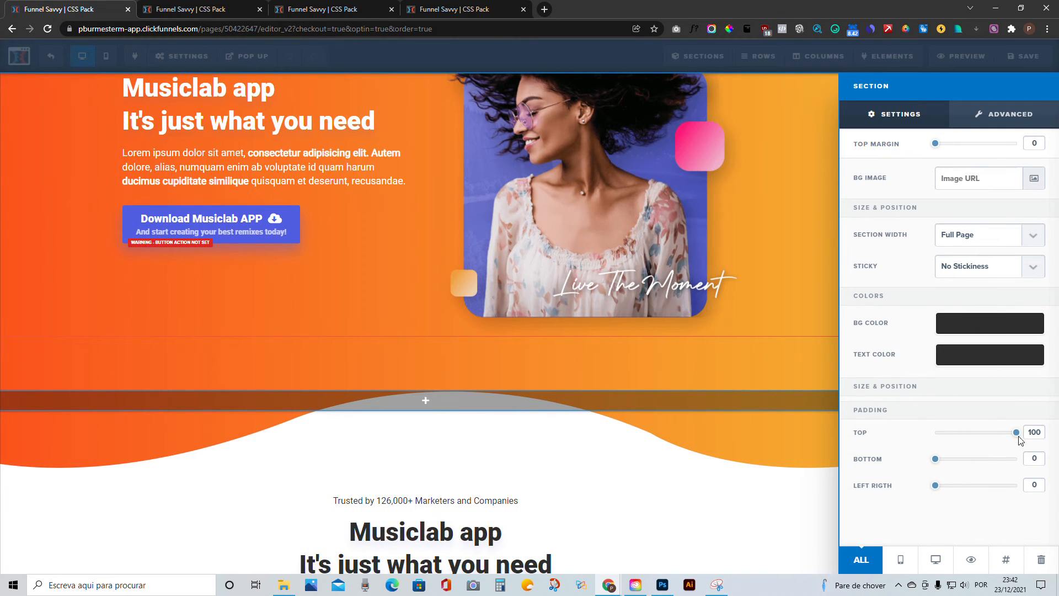
{"action": "mouse_move", "coordinate": [444, 314]}
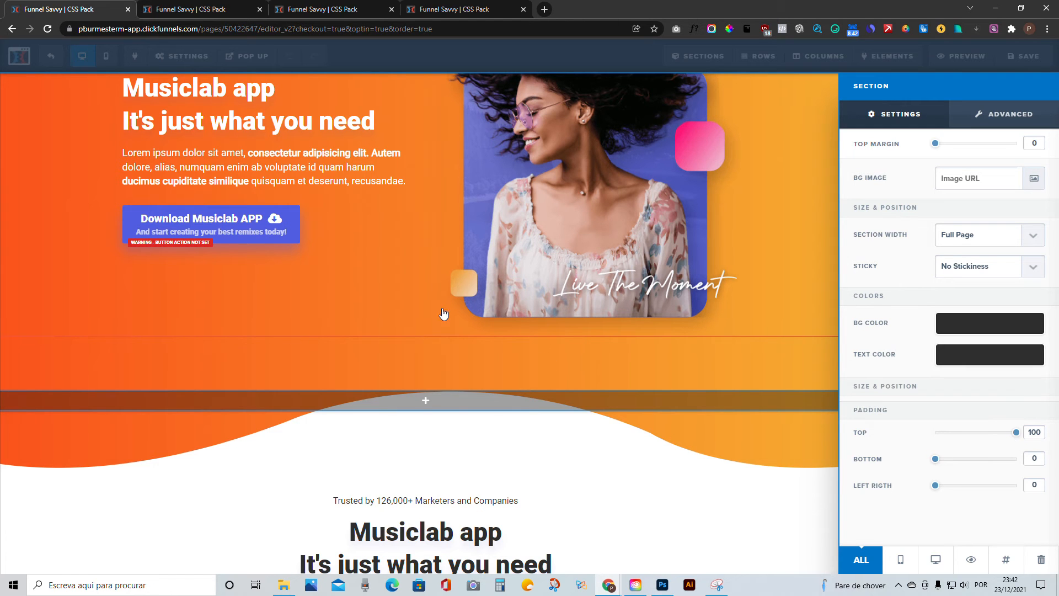
Switch to the live preview of the Musiclab funnel page.
{"action": "left_click", "coordinate": [960, 57]}
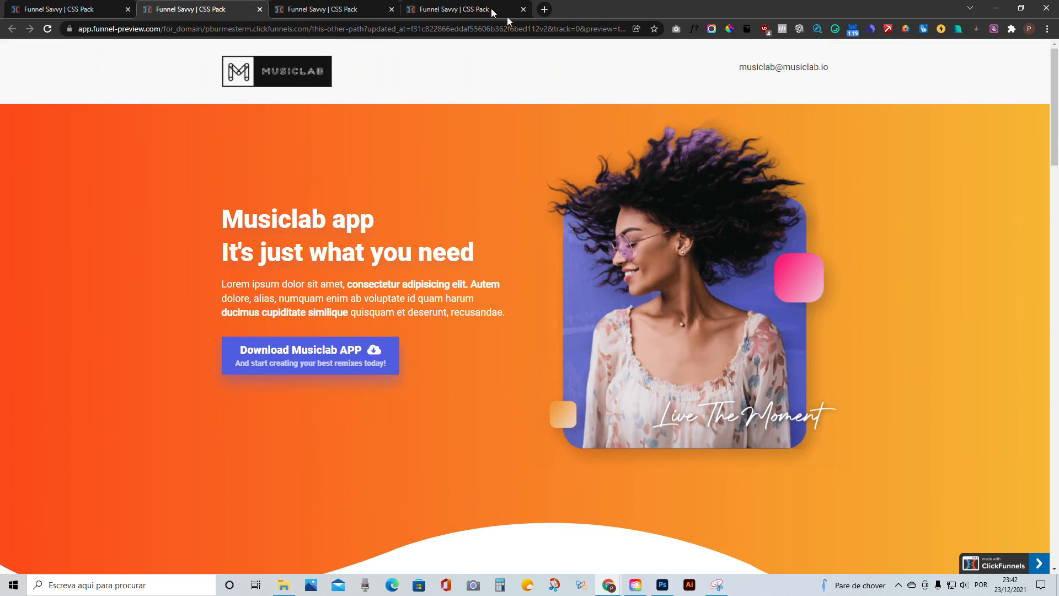
Open developer tools on the preview and scroll through the hero's code.
{"action": "key", "text": "F12"}
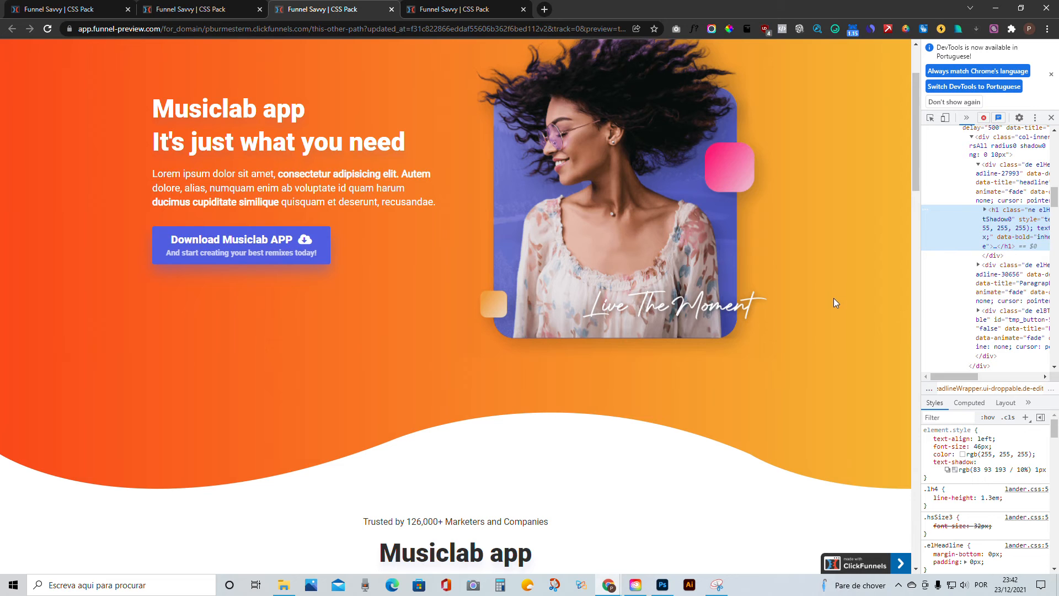
{"action": "mouse_move", "coordinate": [695, 276]}
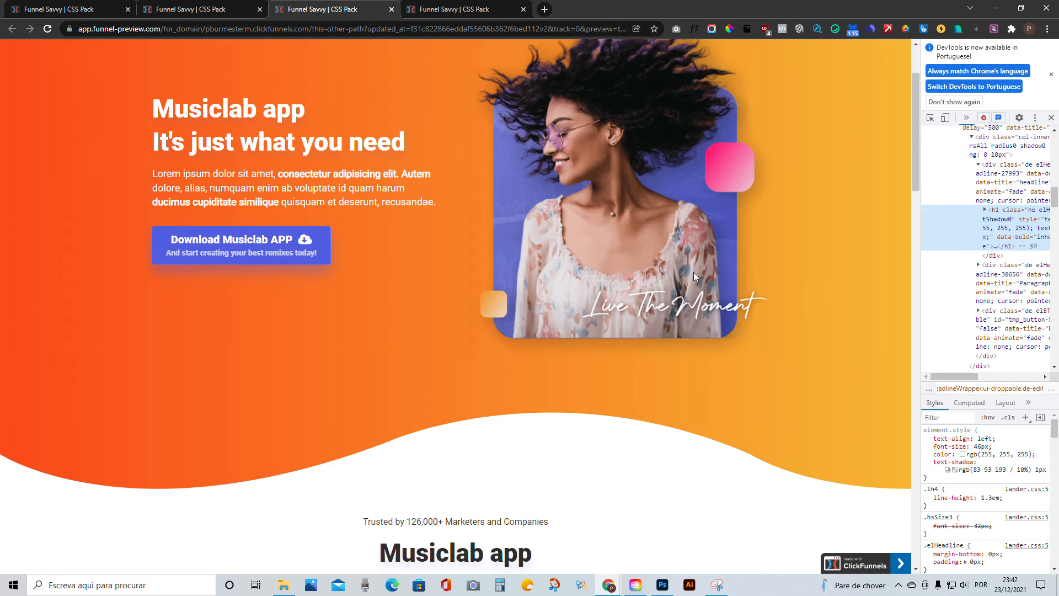
{"action": "scroll", "scroll_direction": "up", "scroll_amount": 3}
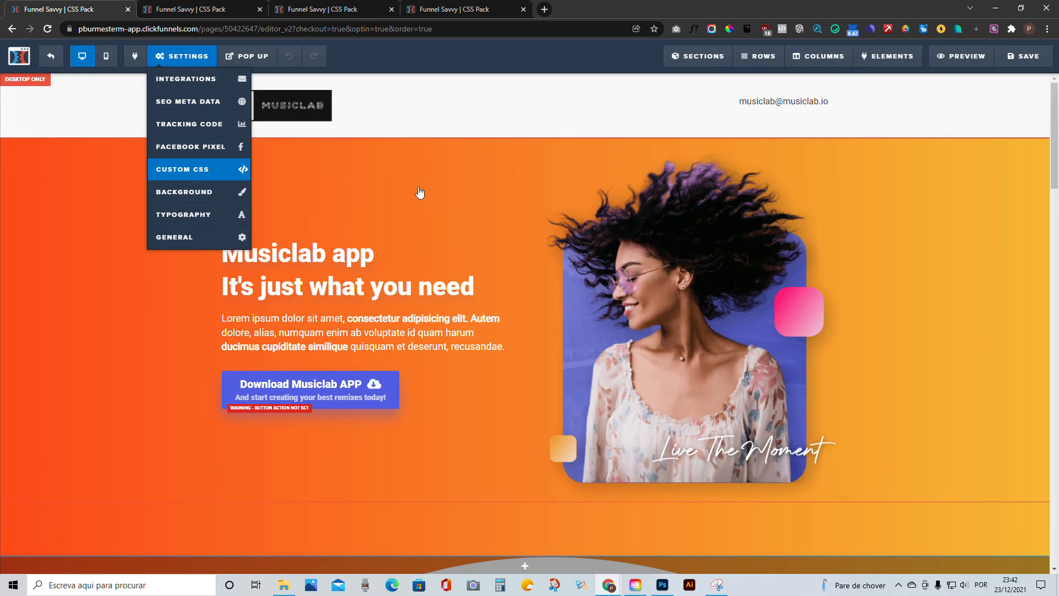
Open the Custom CSS, dismiss the DevTools notice, and inspect the wave section's code.
{"action": "left_click", "coordinate": [181, 169]}
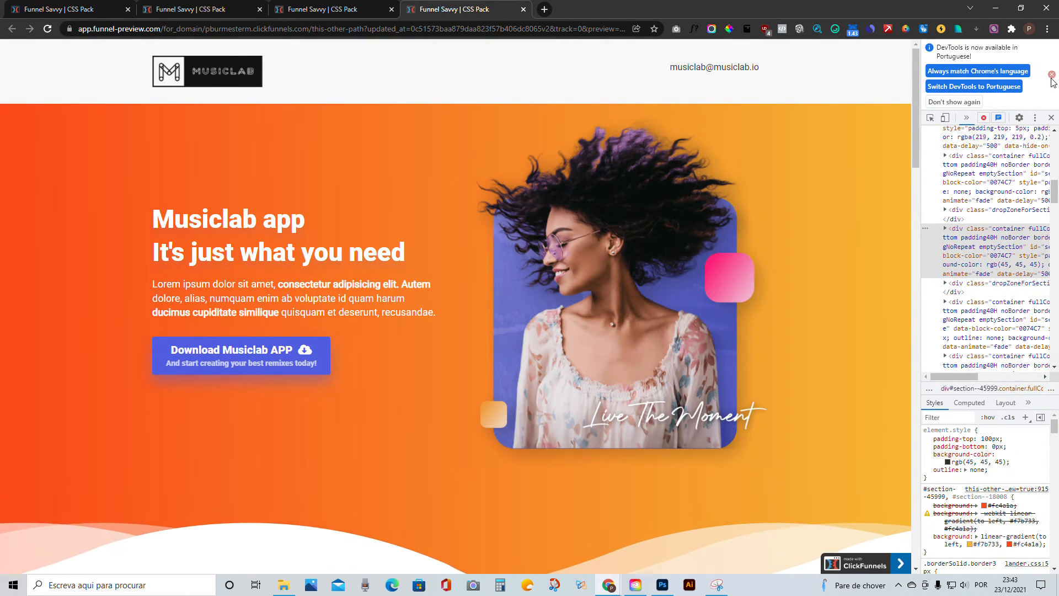
{"action": "left_click", "coordinate": [1051, 73]}
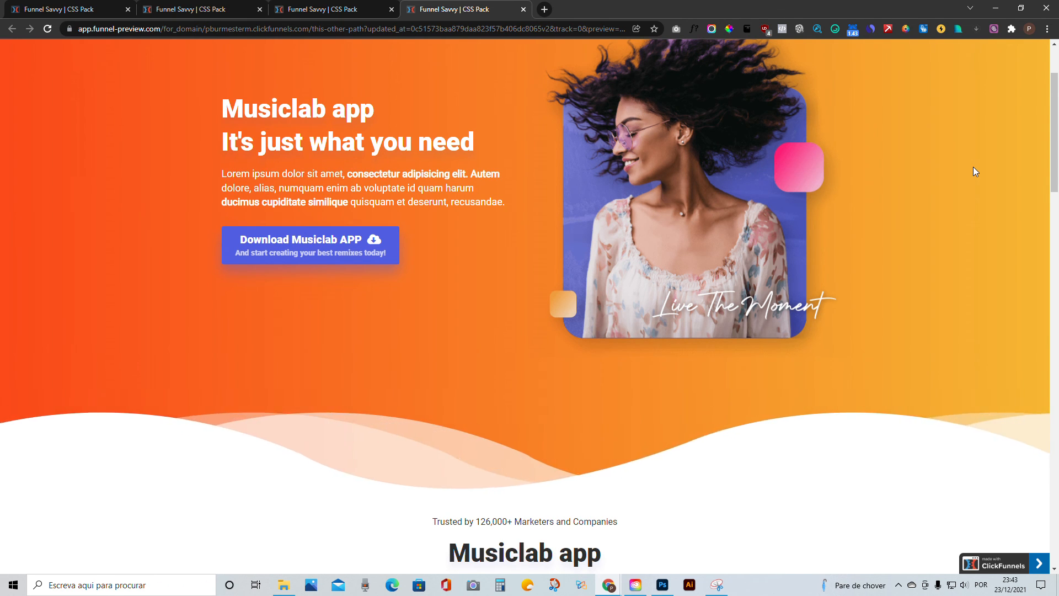
{"action": "right_click", "coordinate": [974, 171]}
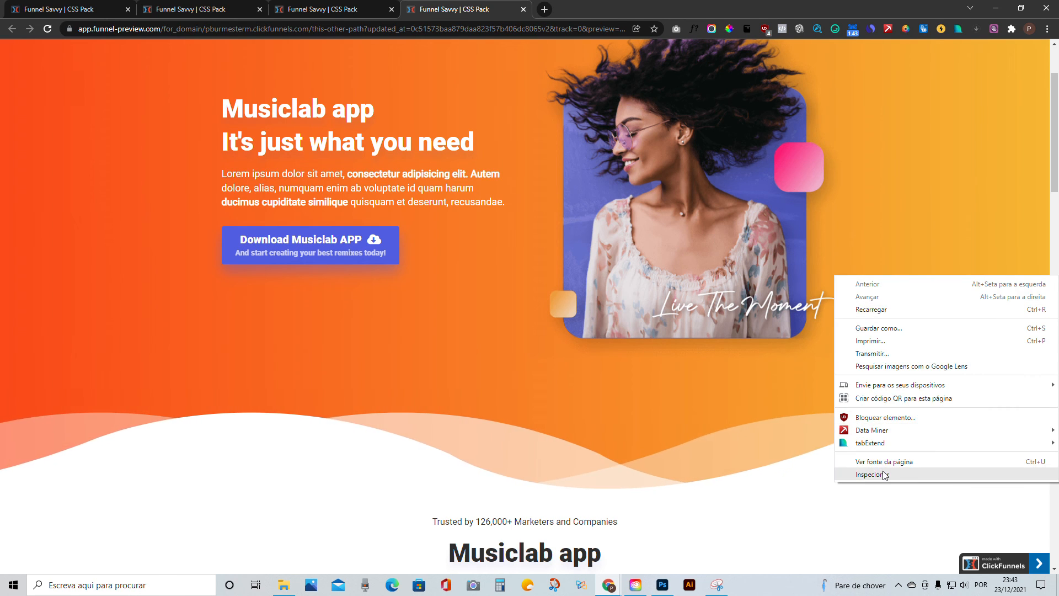
{"action": "left_click", "coordinate": [872, 475]}
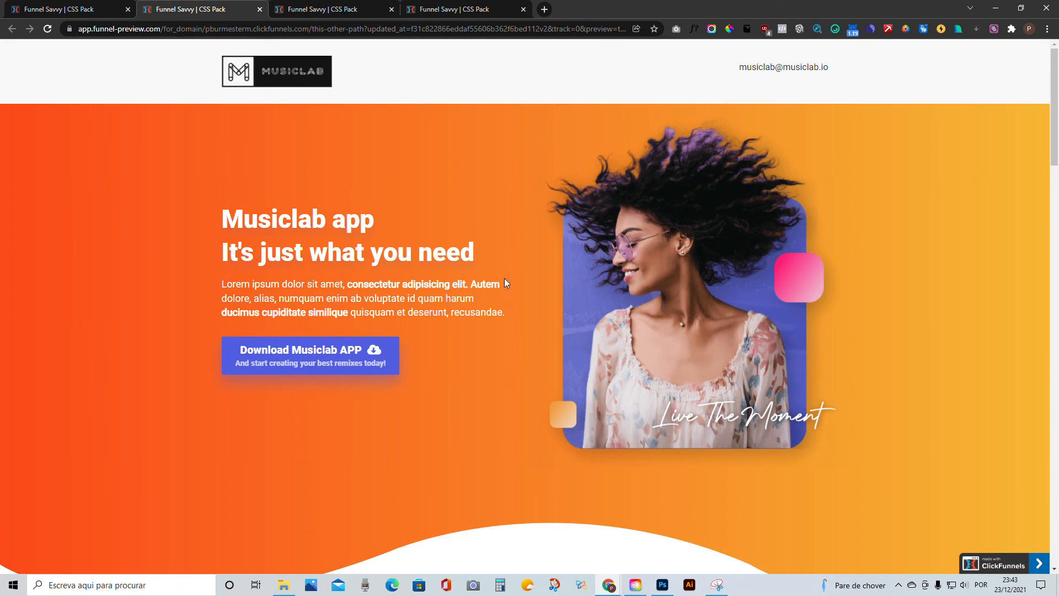
{"action": "scroll", "scroll_direction": "down", "scroll_amount": 3}
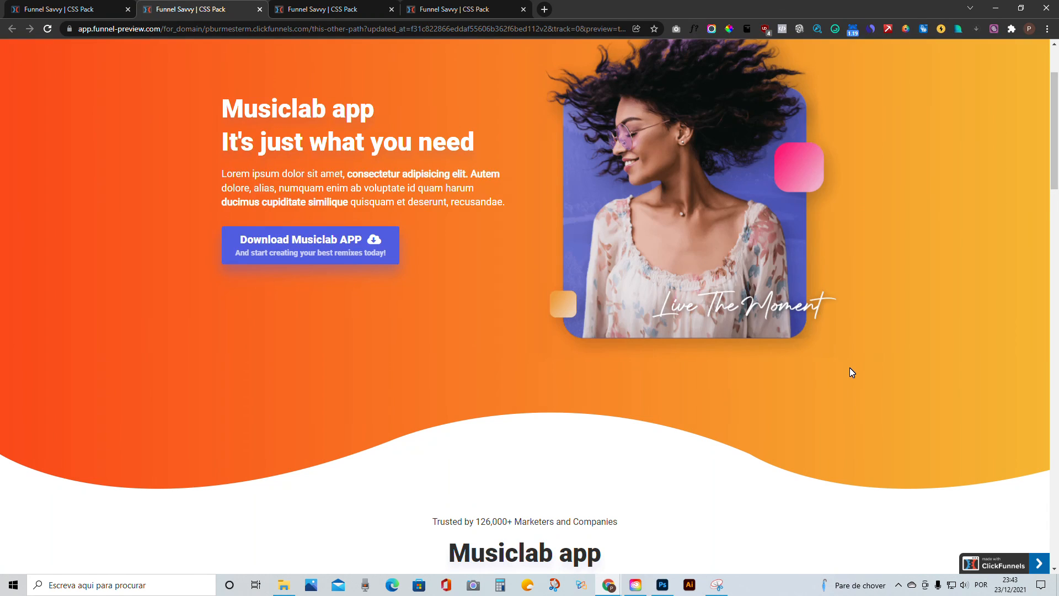
{"action": "mouse_move", "coordinate": [898, 584]}
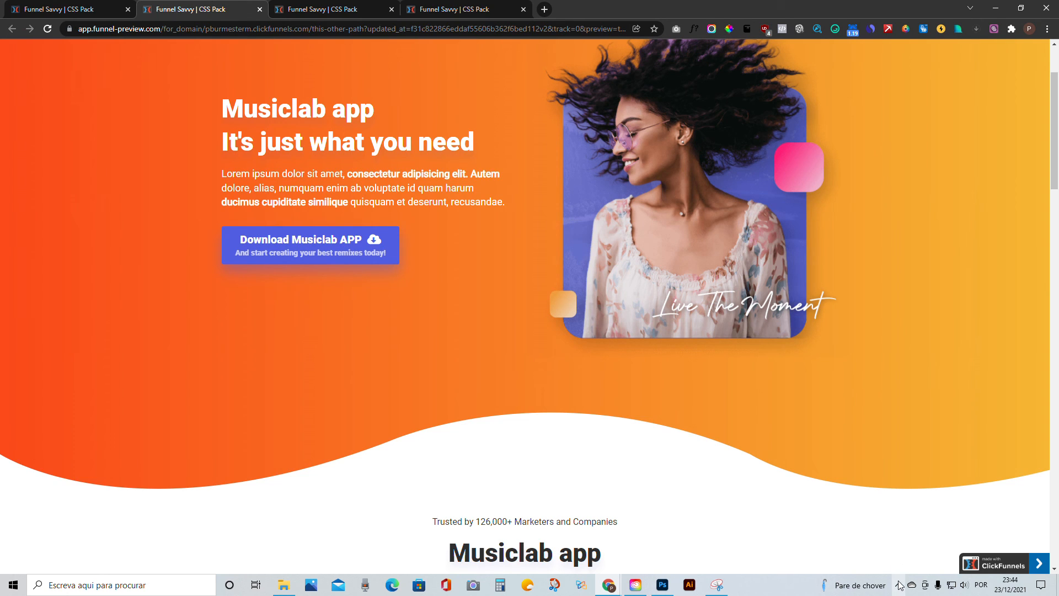